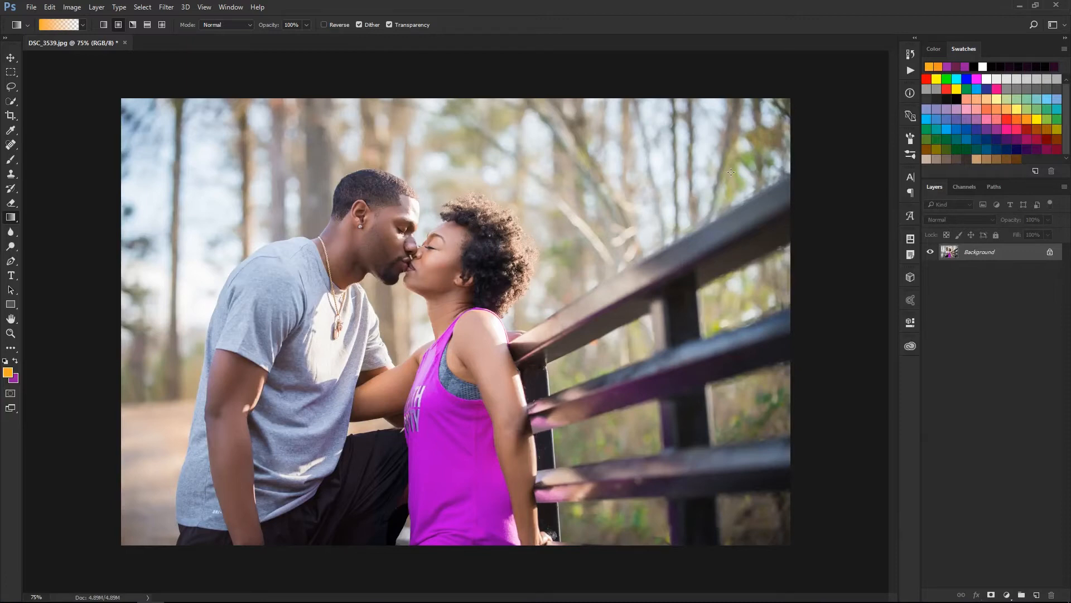
mouse_move(783, 160)
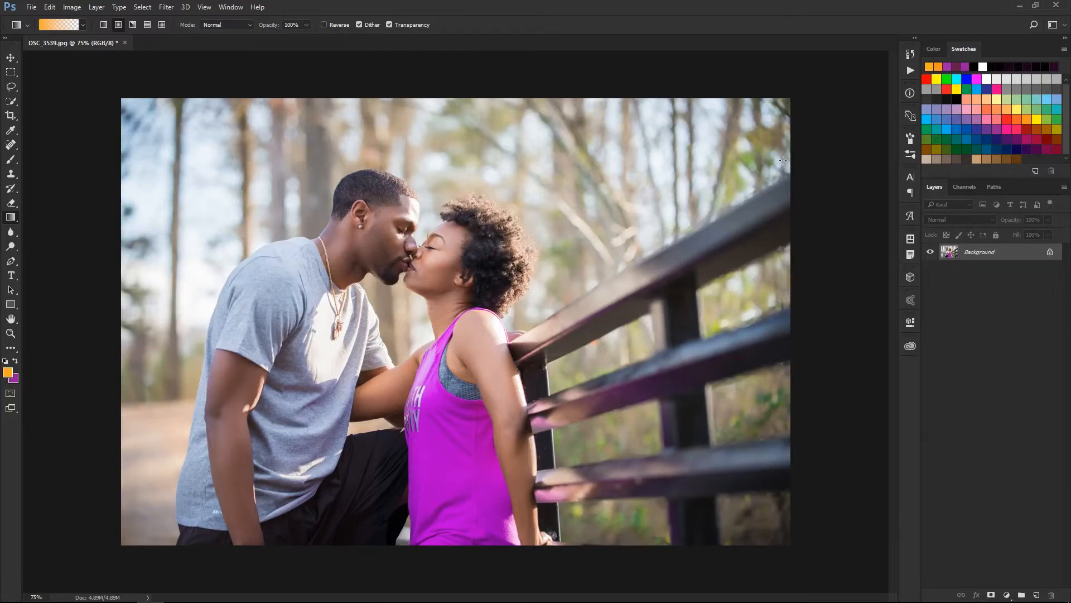
mouse_move(584, 160)
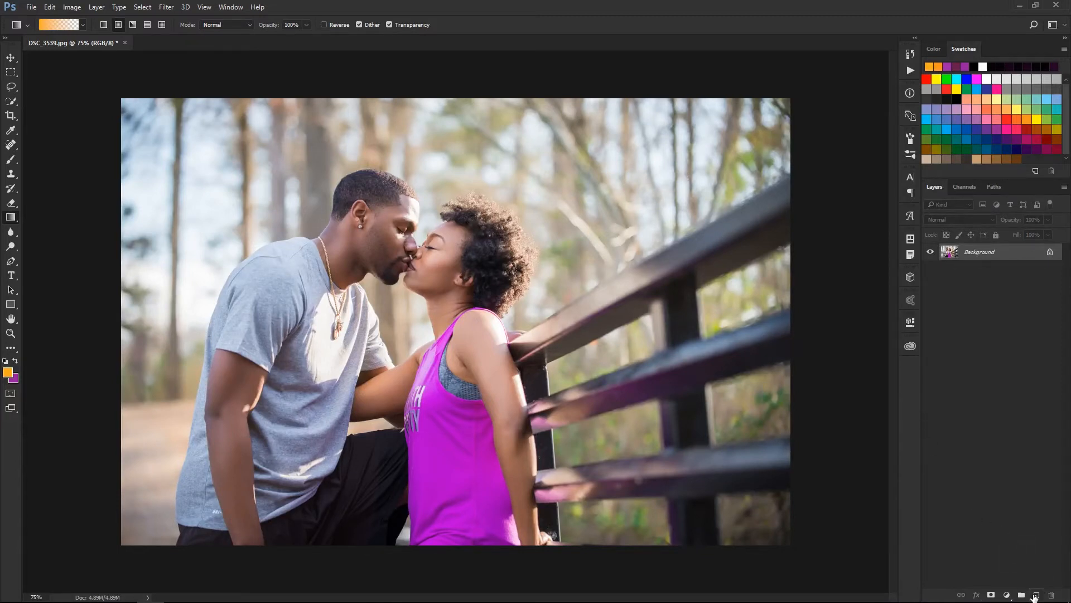
Step: Add a new empty layer, set a 1000 px 0% hardness brush, and start picking the foreground colour
click(1036, 593)
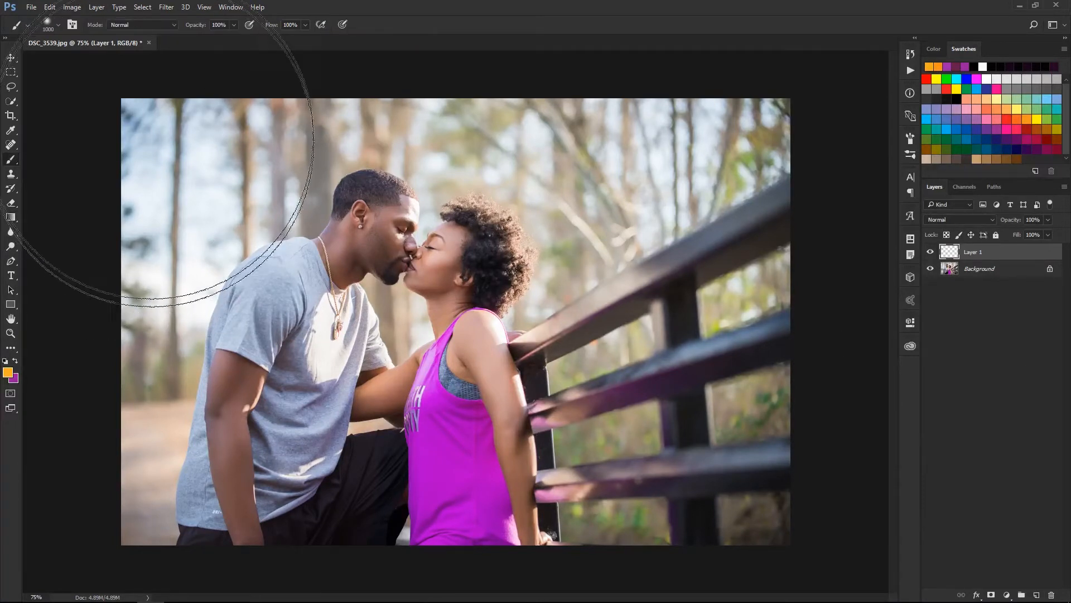
click(54, 26)
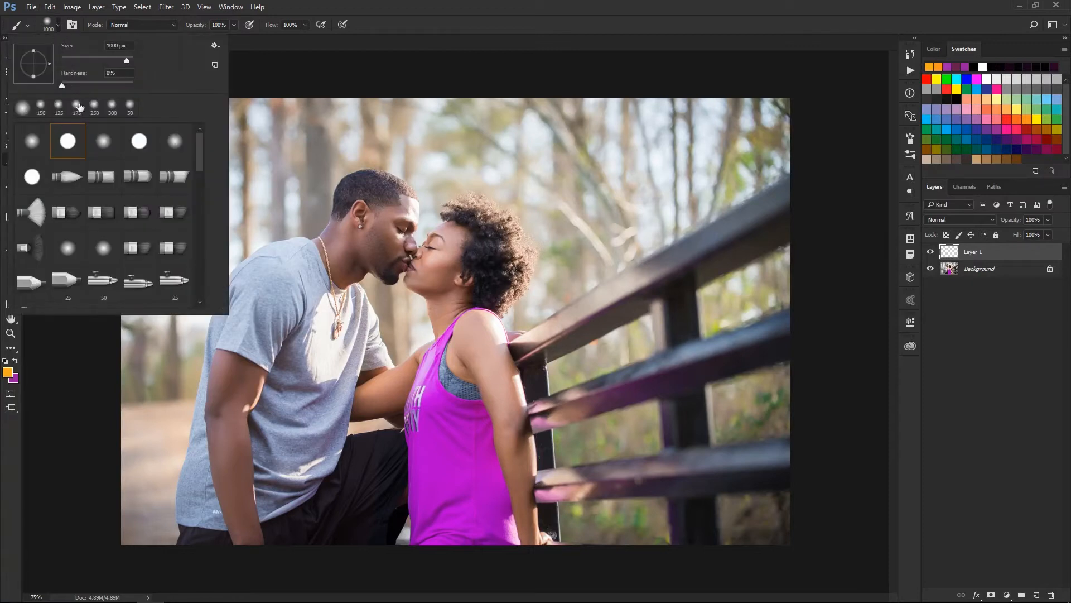
mouse_move(77, 91)
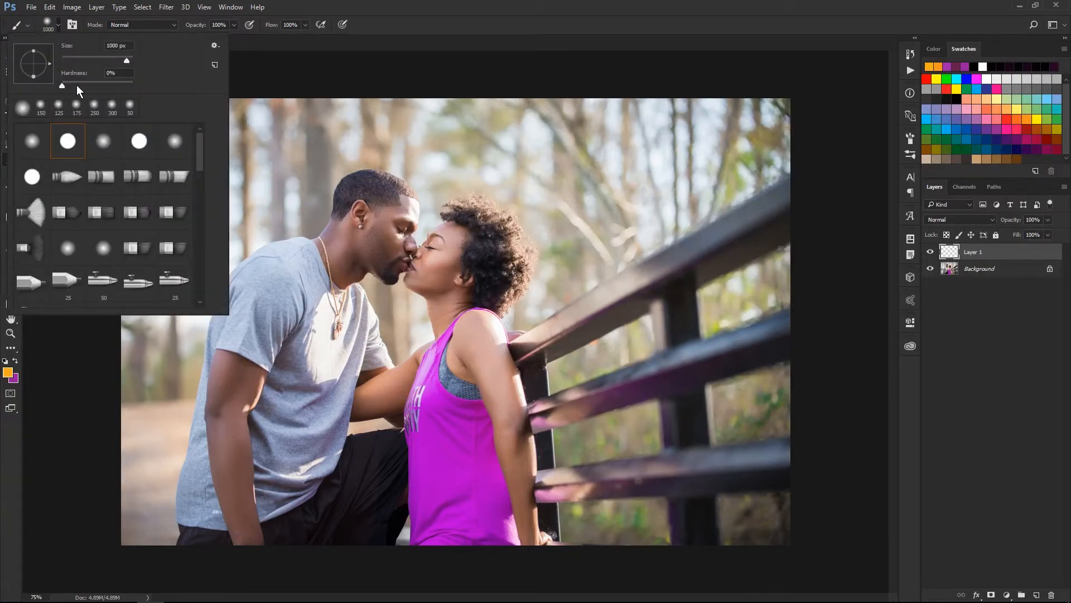
mouse_move(78, 89)
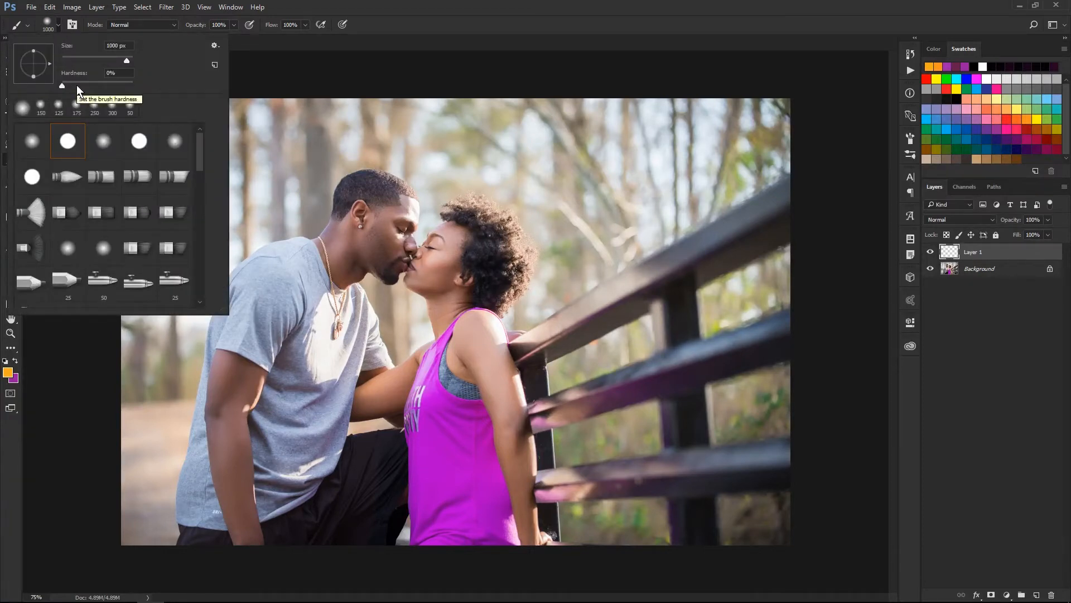
click(8, 373)
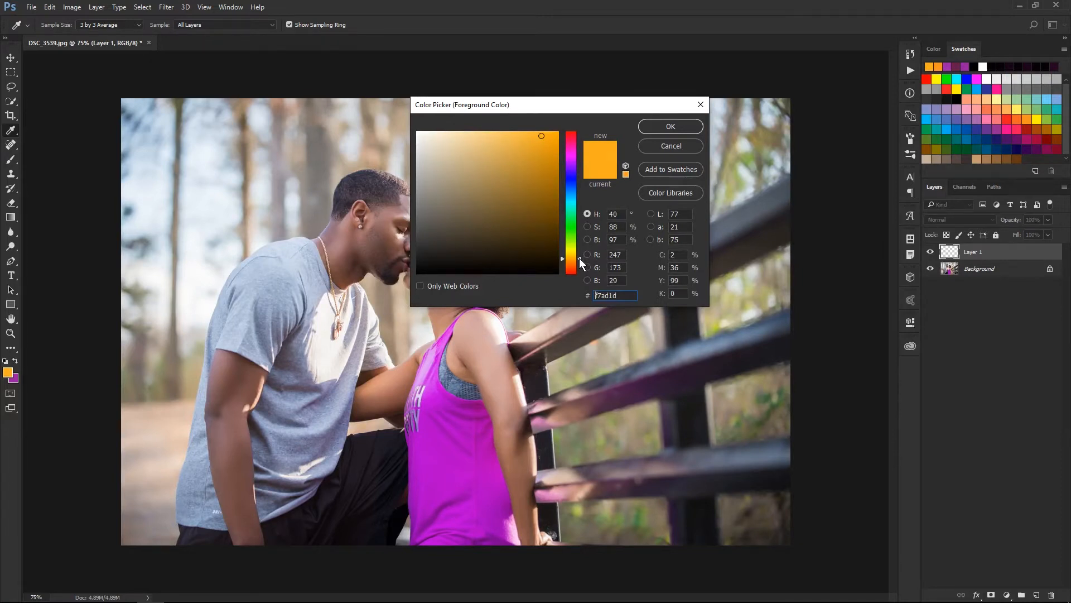
Step: Set the foreground colour to a strong orange (ff9c00) and confirm it
drag(570, 260, 570, 264)
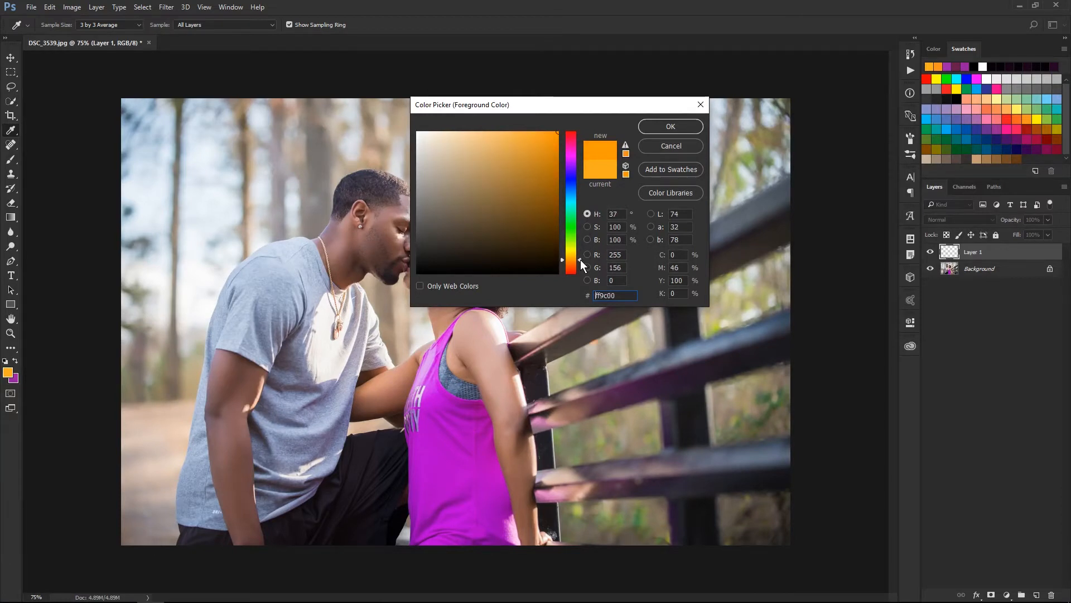
click(670, 126)
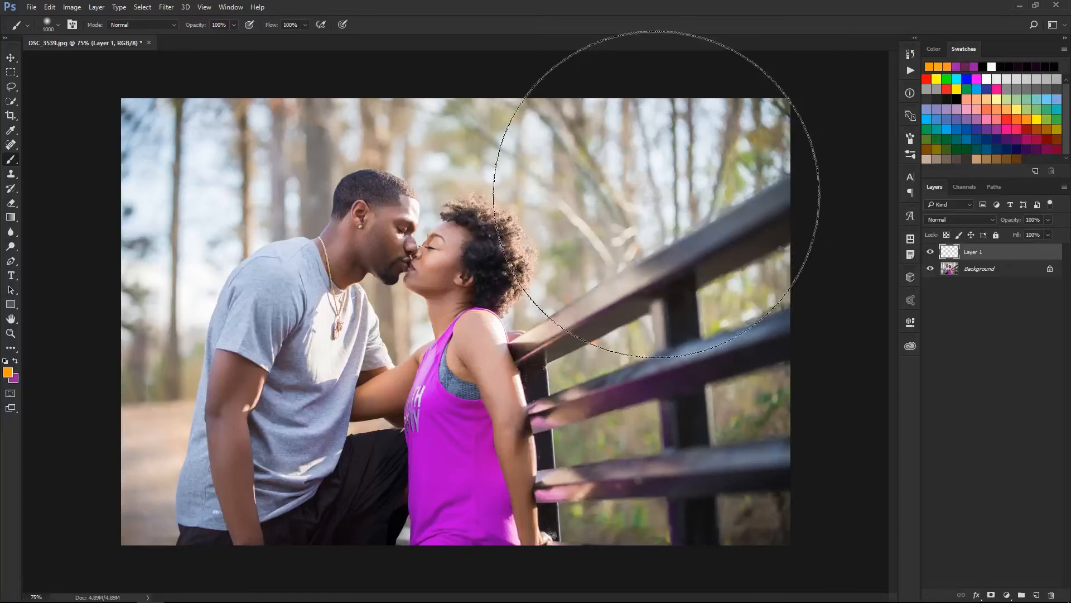
mouse_move(690, 185)
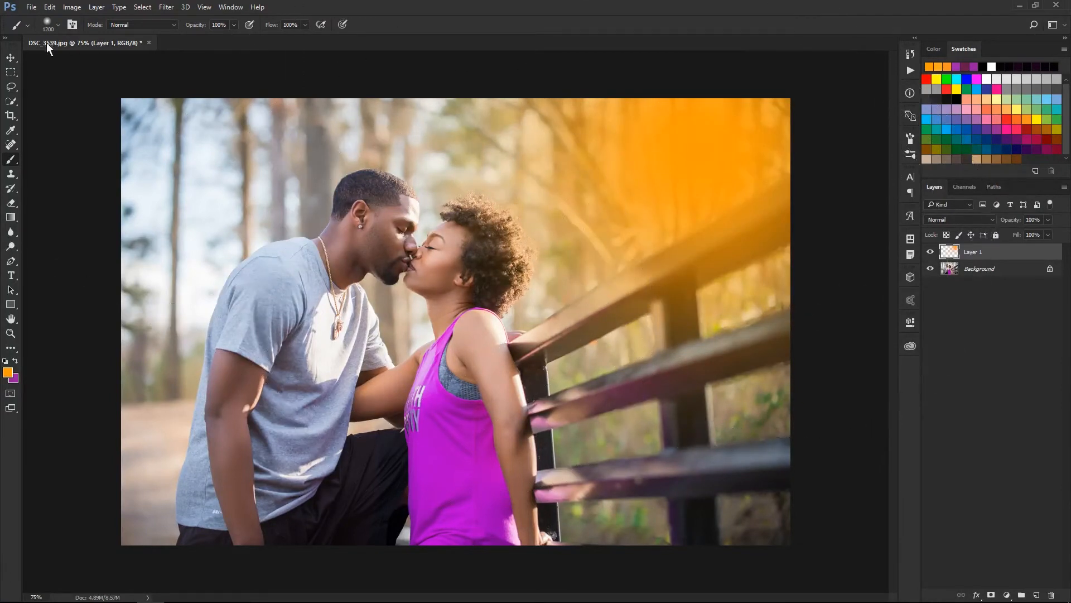
Step: Switch to the Move tool and blend the painted orange layer in Screen mode
click(9, 57)
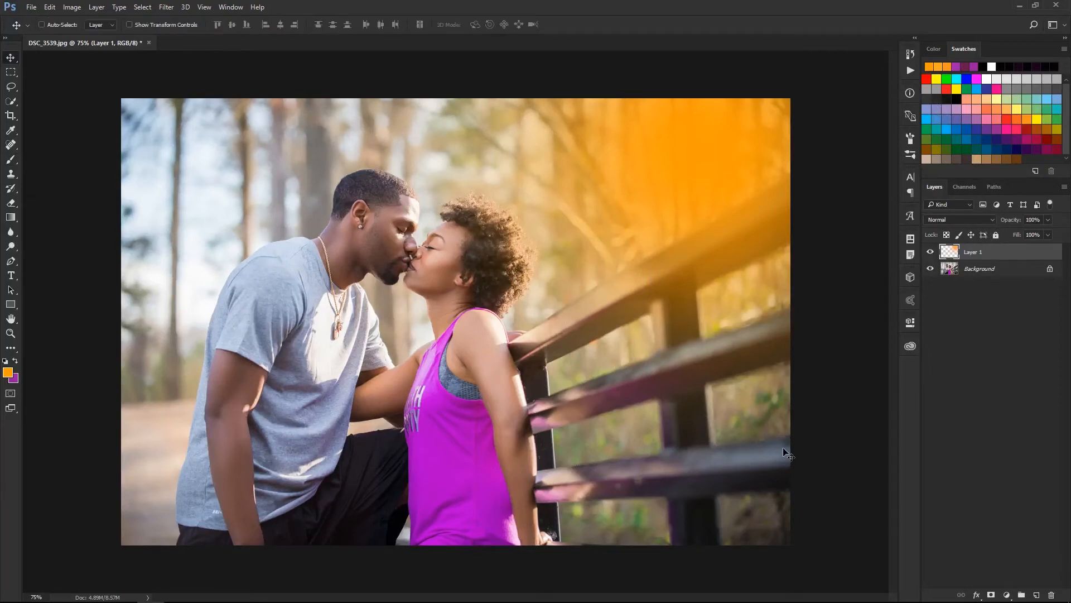
mouse_move(959, 289)
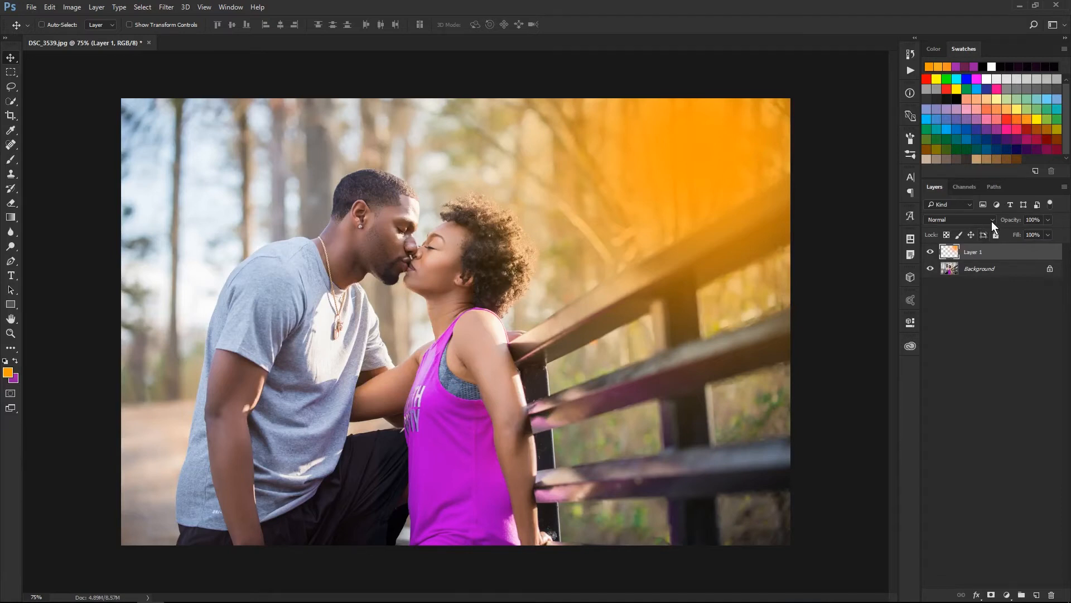
click(960, 219)
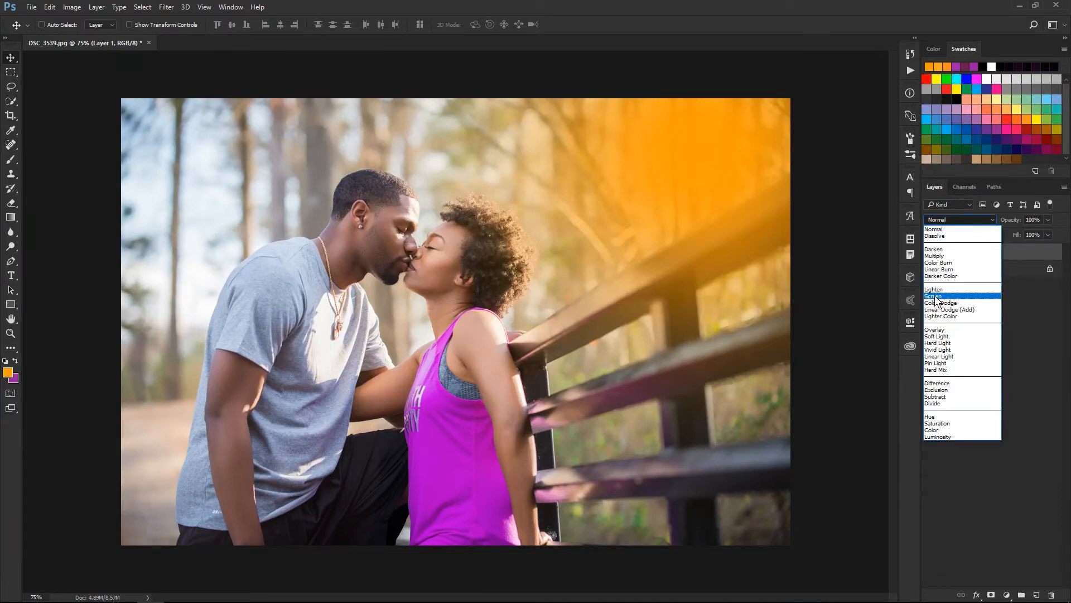
click(933, 296)
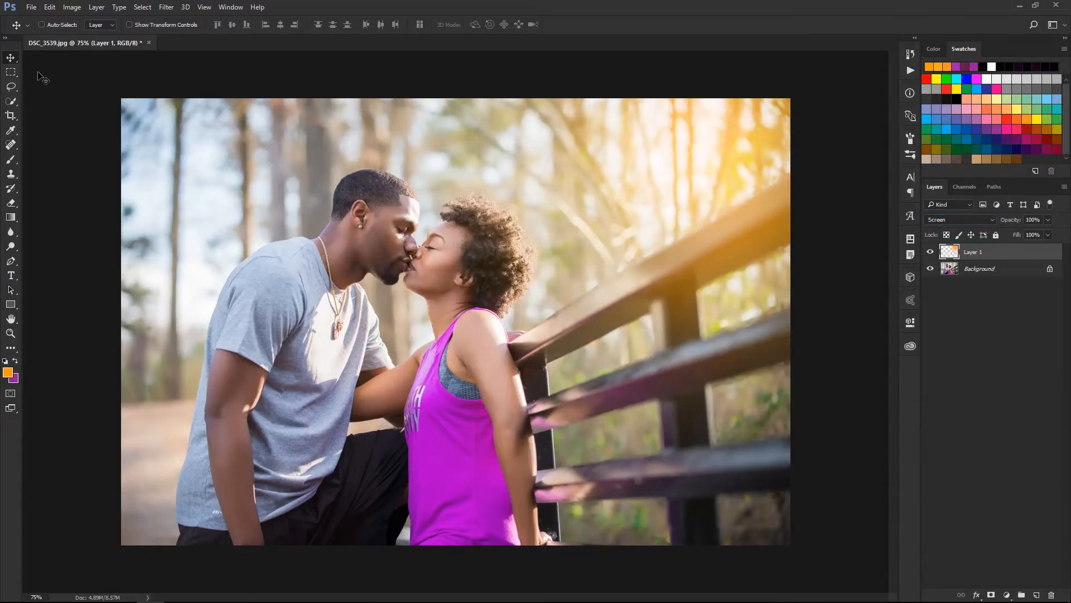
click(39, 25)
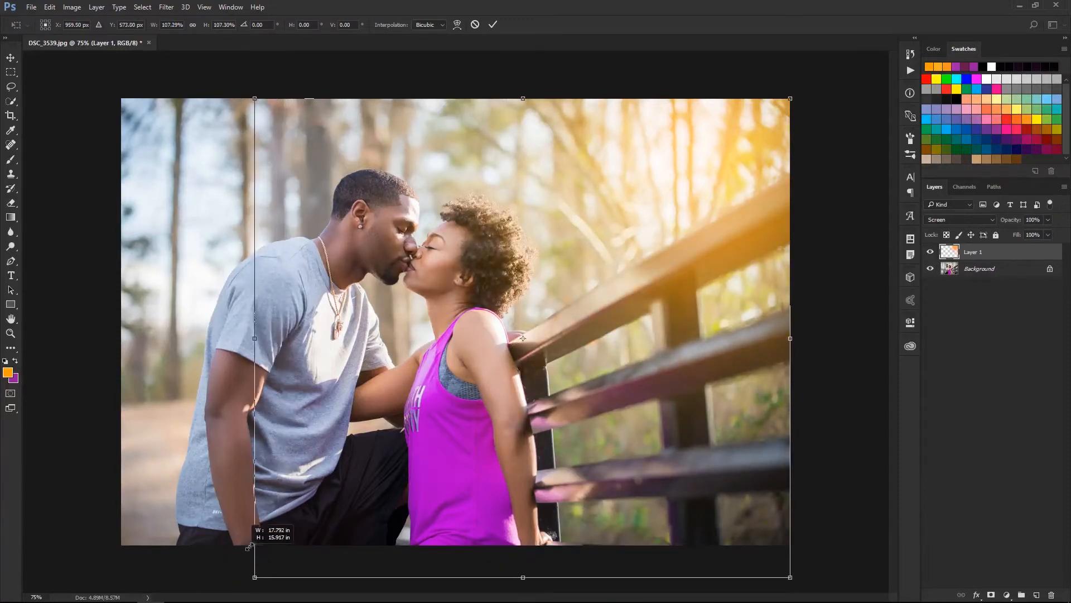
Step: Free Transform the orange glow layer larger toward the lower left
drag(255, 549, 261, 545)
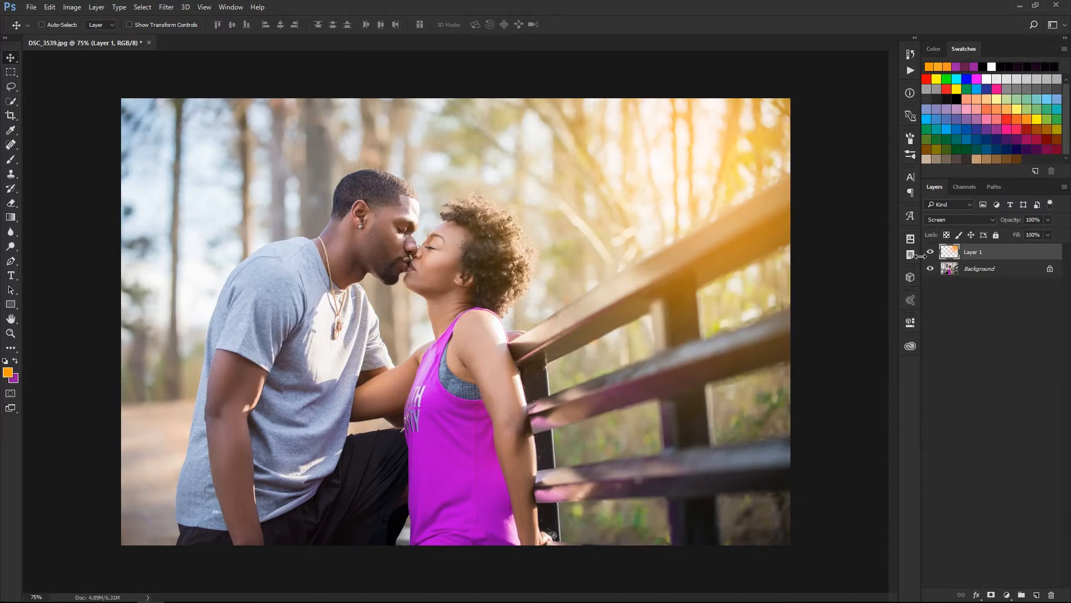
Step: Toggle the glow layer's visibility to compare, leave it hidden, and select the Background layer
click(930, 252)
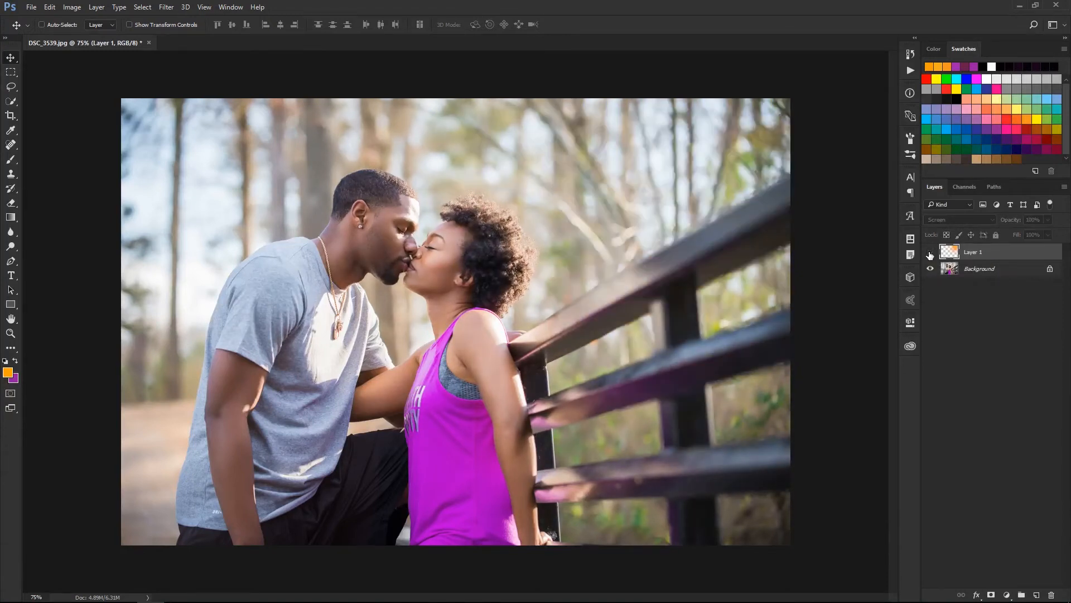
click(930, 252)
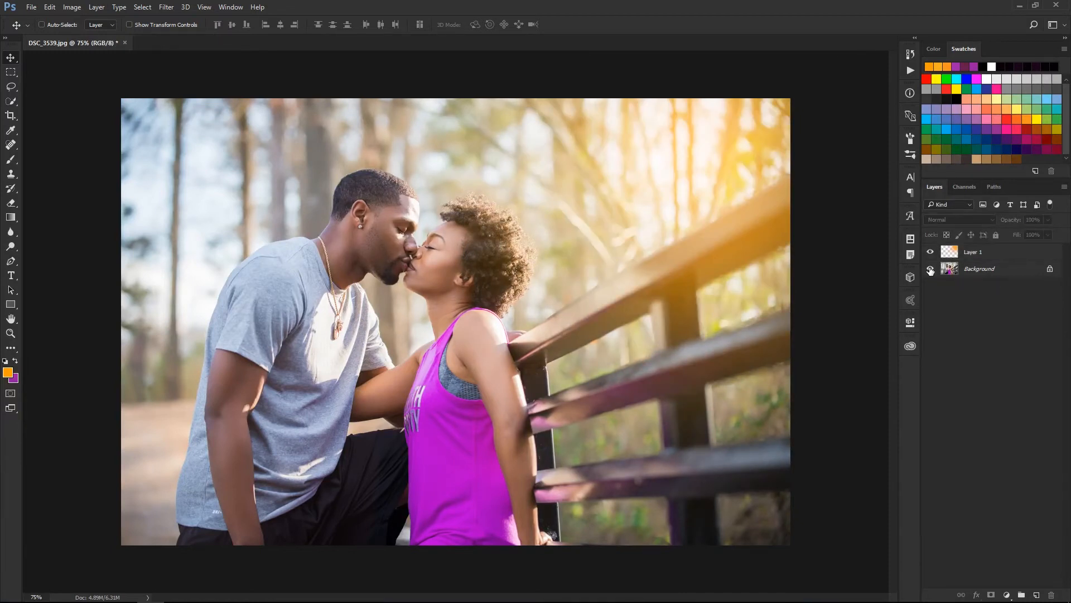
click(930, 268)
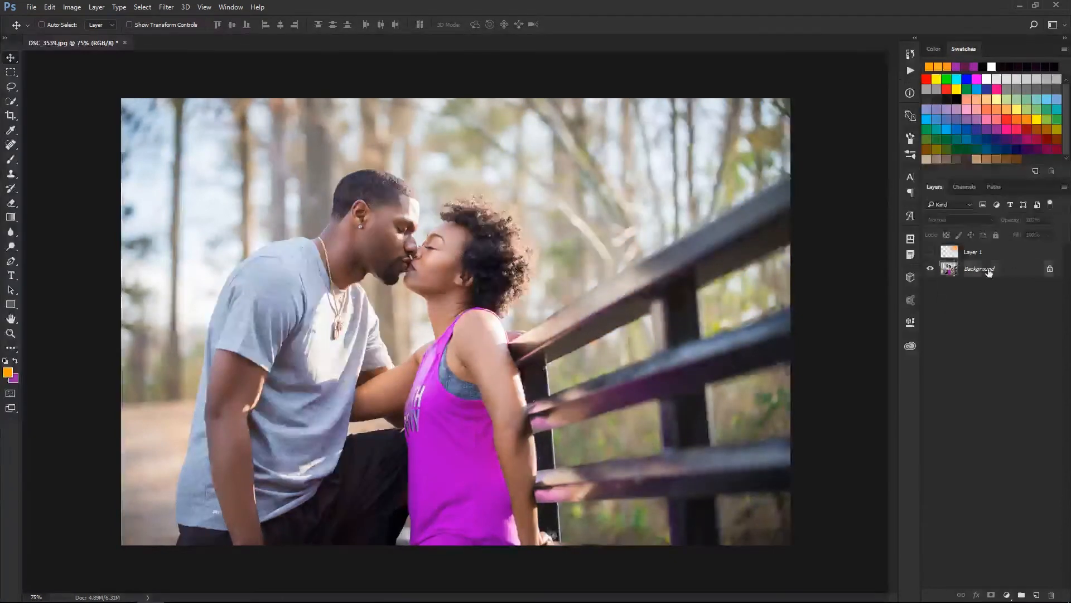
click(979, 268)
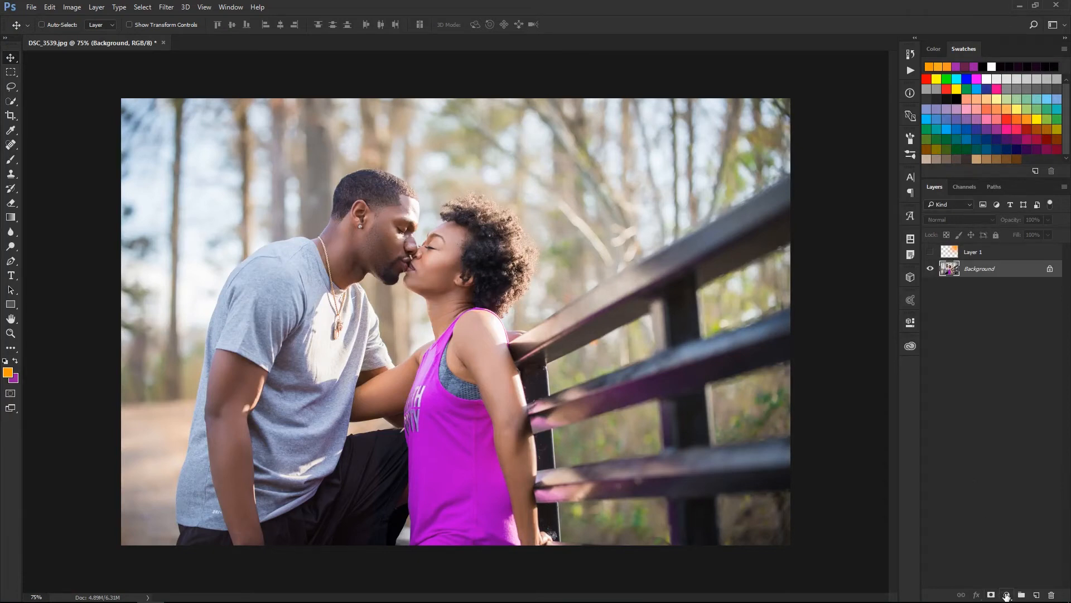
Step: Add a Gradient fill layer above the background and set its style to Radial
click(1007, 594)
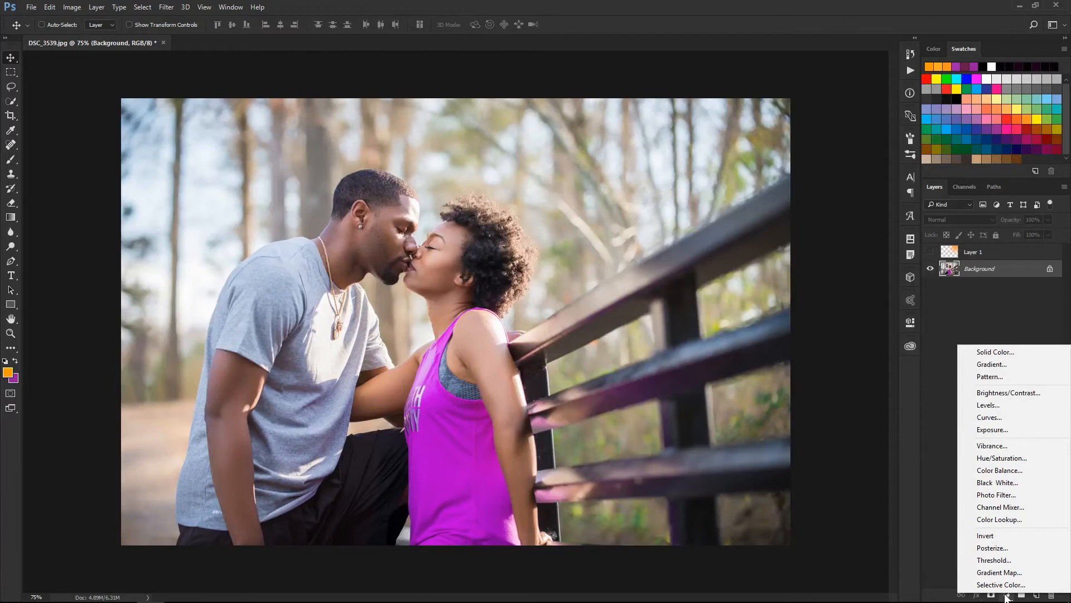
mouse_move(992, 364)
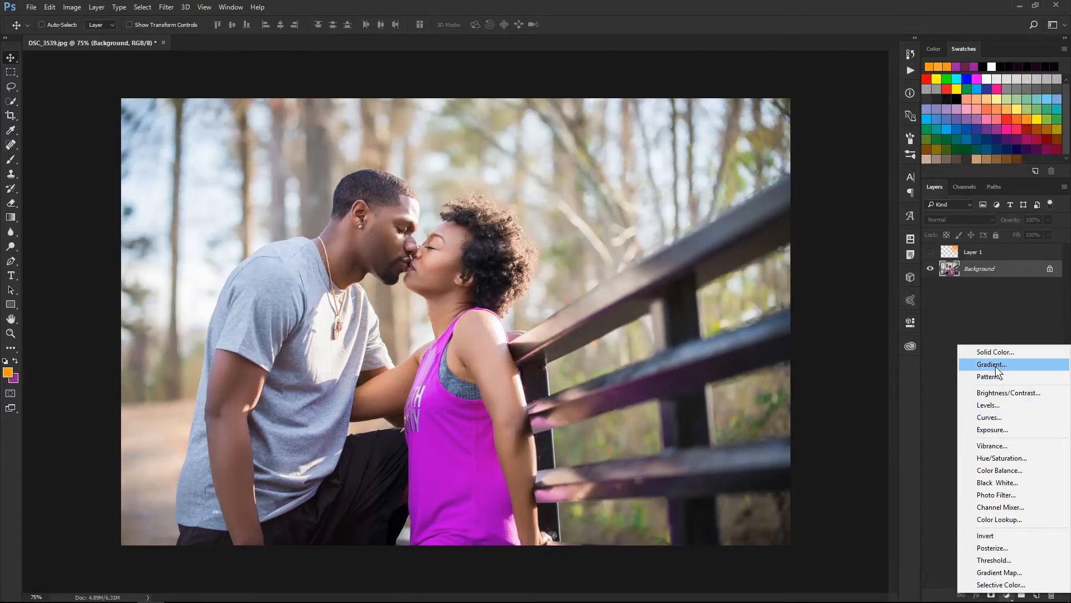
click(992, 364)
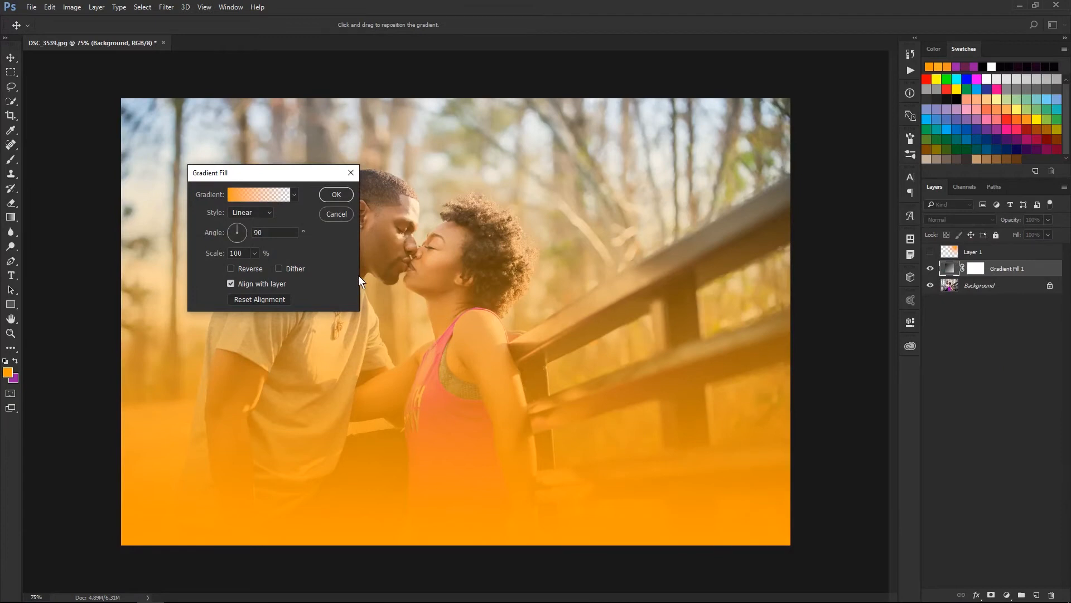
mouse_move(356, 266)
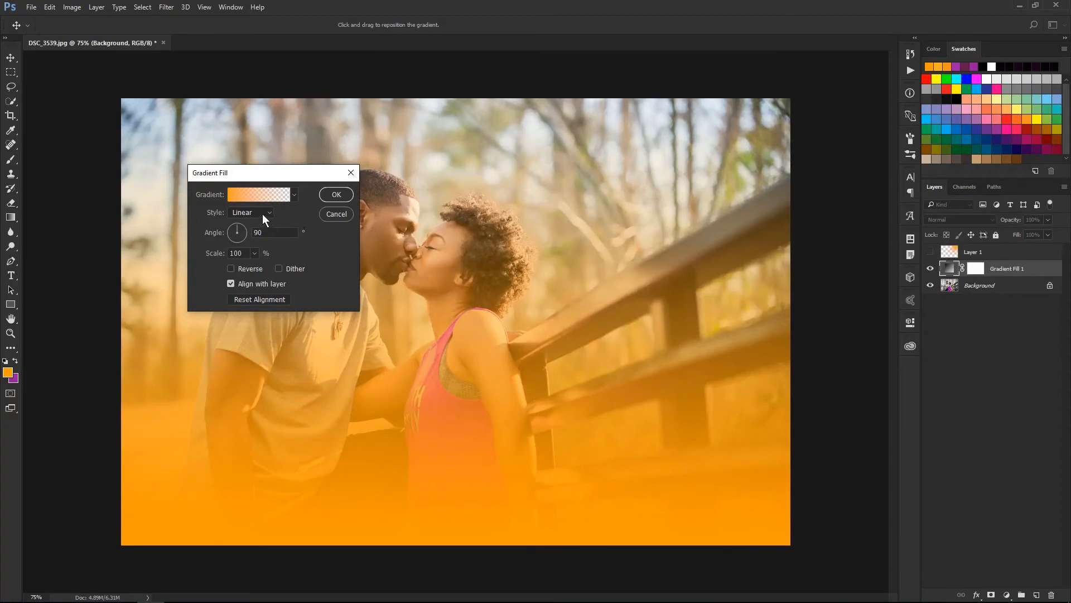
click(251, 212)
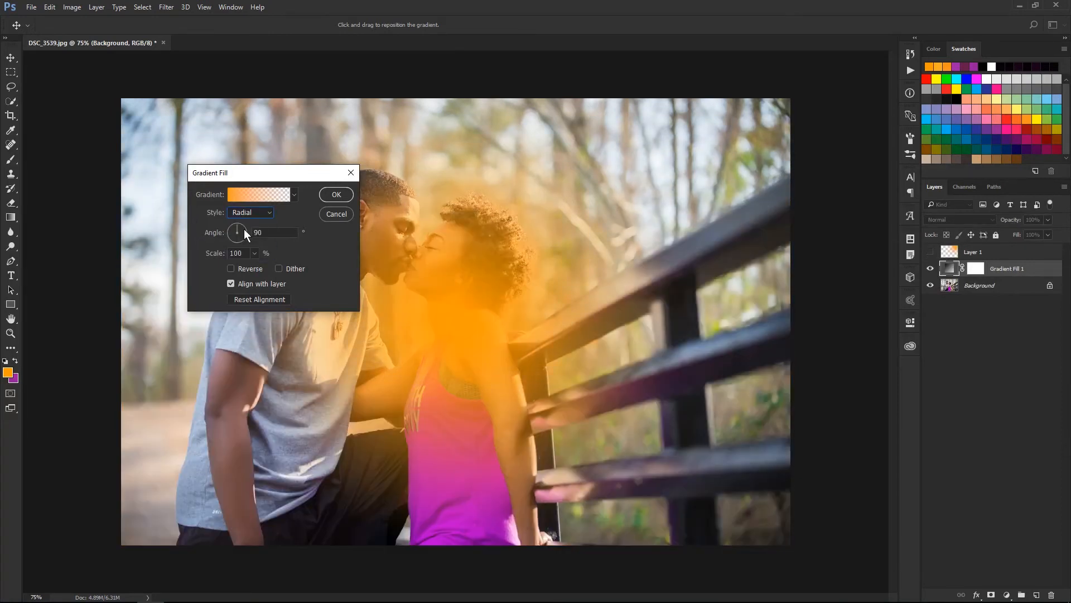
click(255, 194)
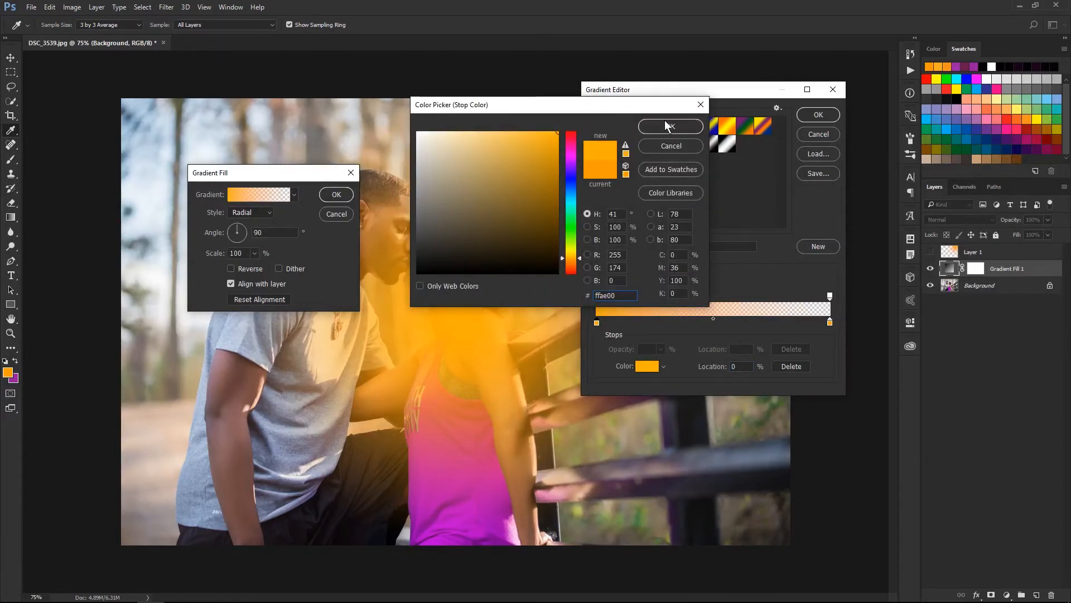
Step: Confirm the deeper orange gradient stops, set the midpoint to 32%, and accept the gradient
click(670, 126)
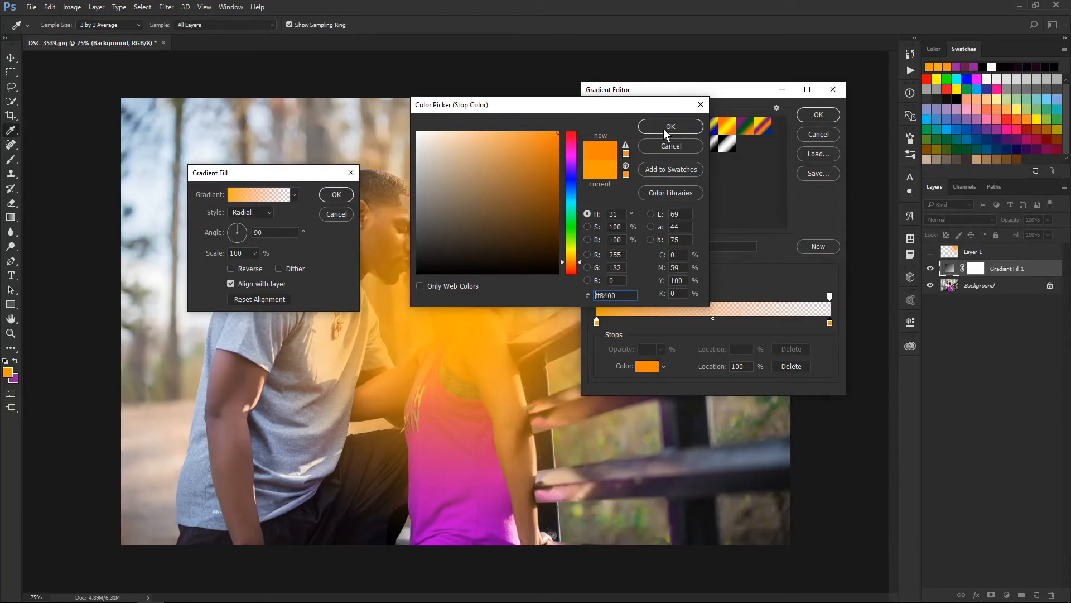
click(670, 126)
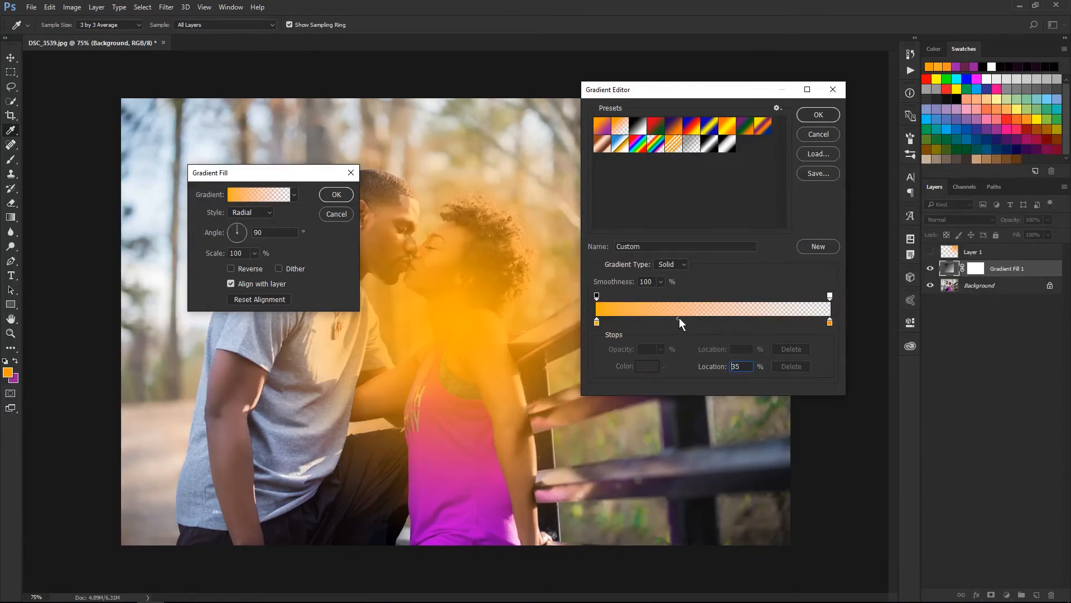
drag(679, 322, 694, 322)
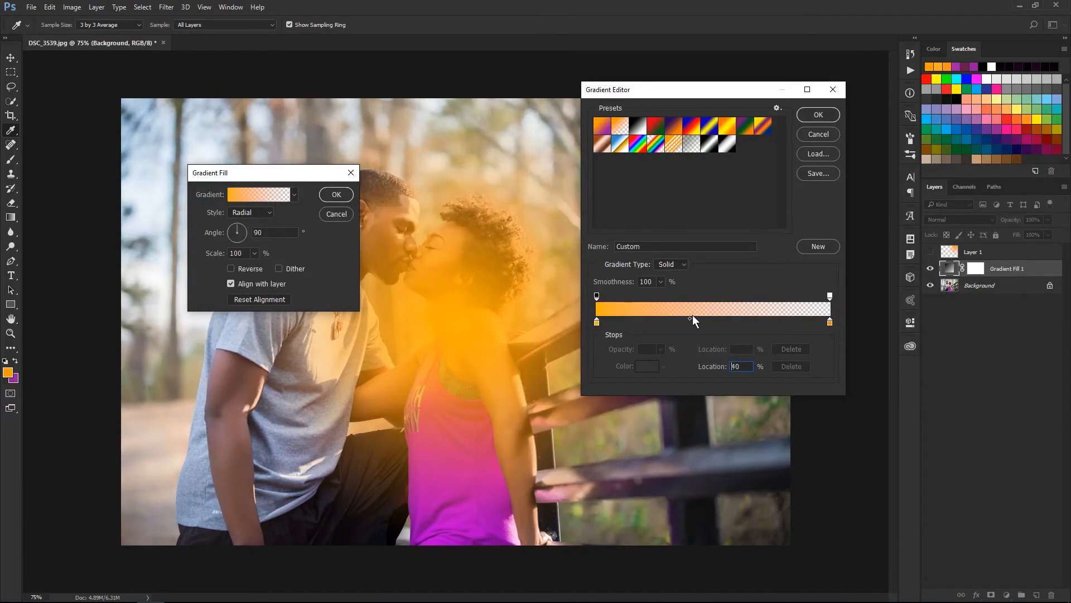
drag(692, 321, 663, 321)
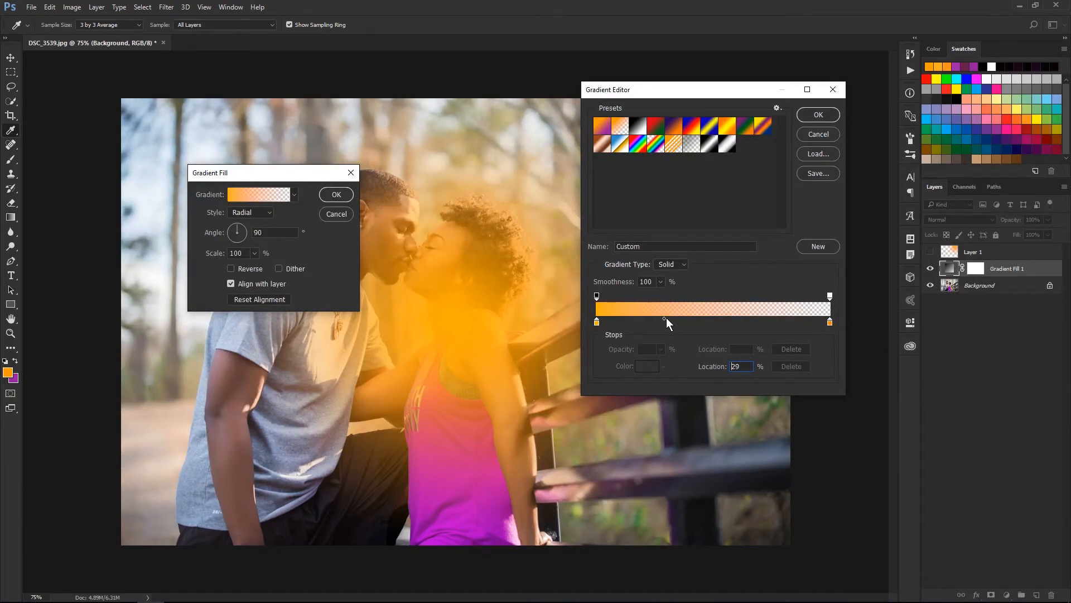
drag(663, 321, 673, 321)
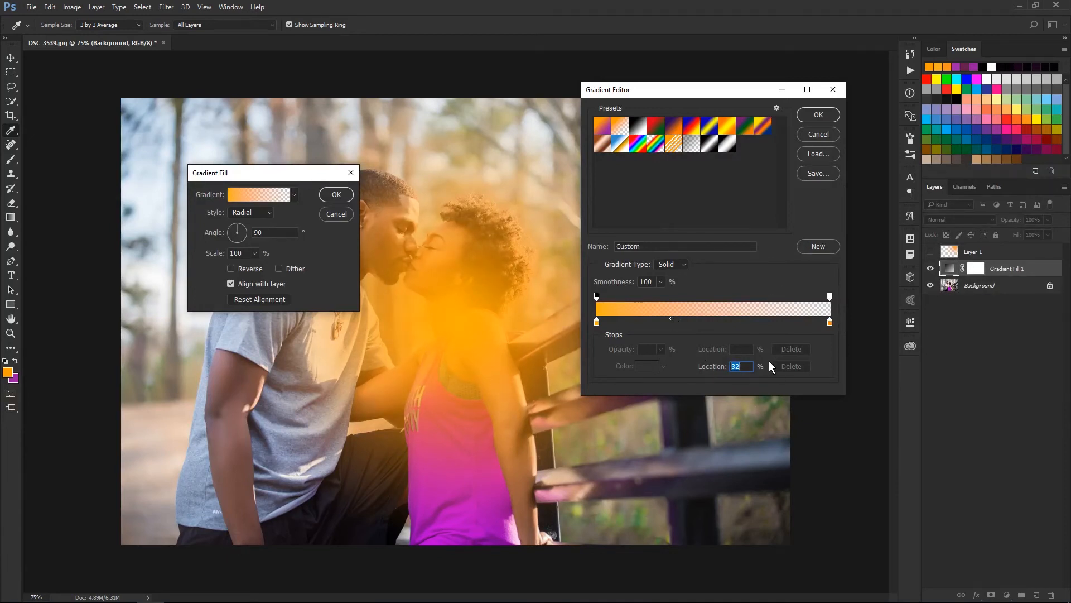
click(817, 114)
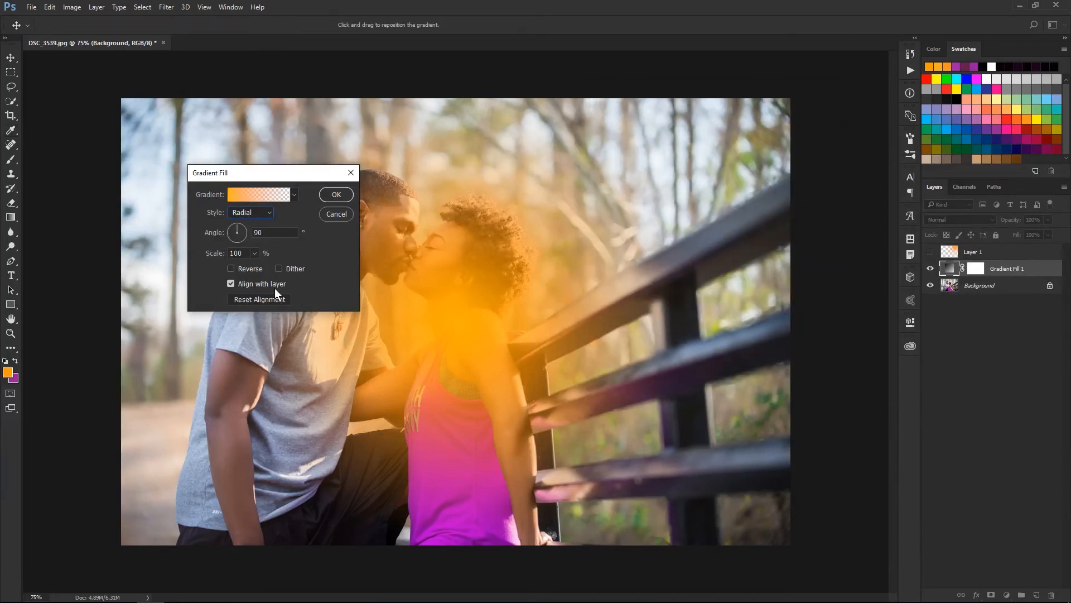
mouse_move(239, 229)
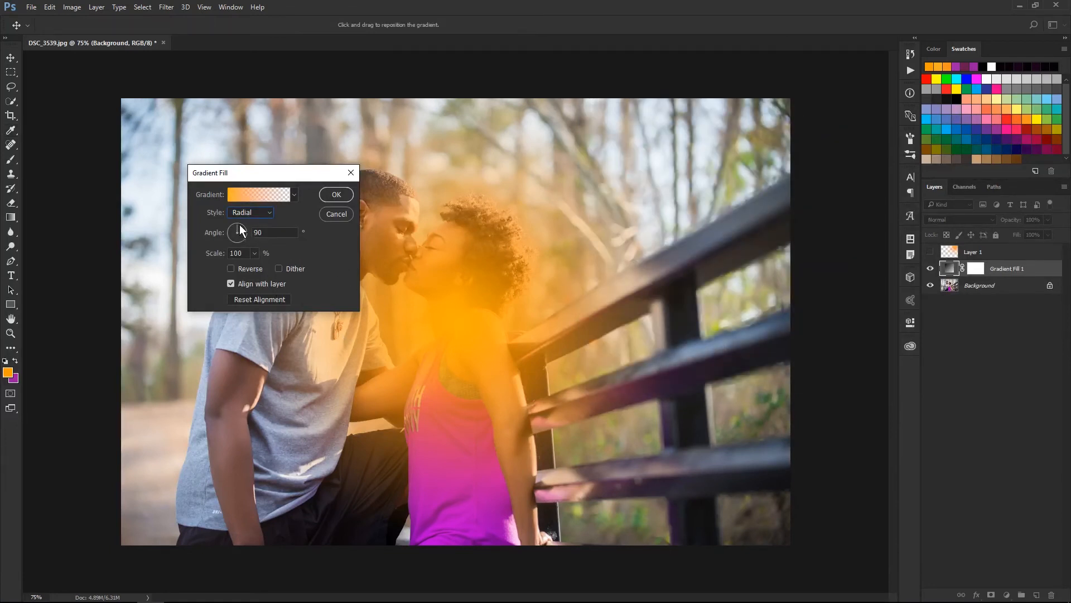
Step: Move the orange glow into the top-right corner at 42.51° and apply the gradient fill
drag(237, 232, 245, 235)
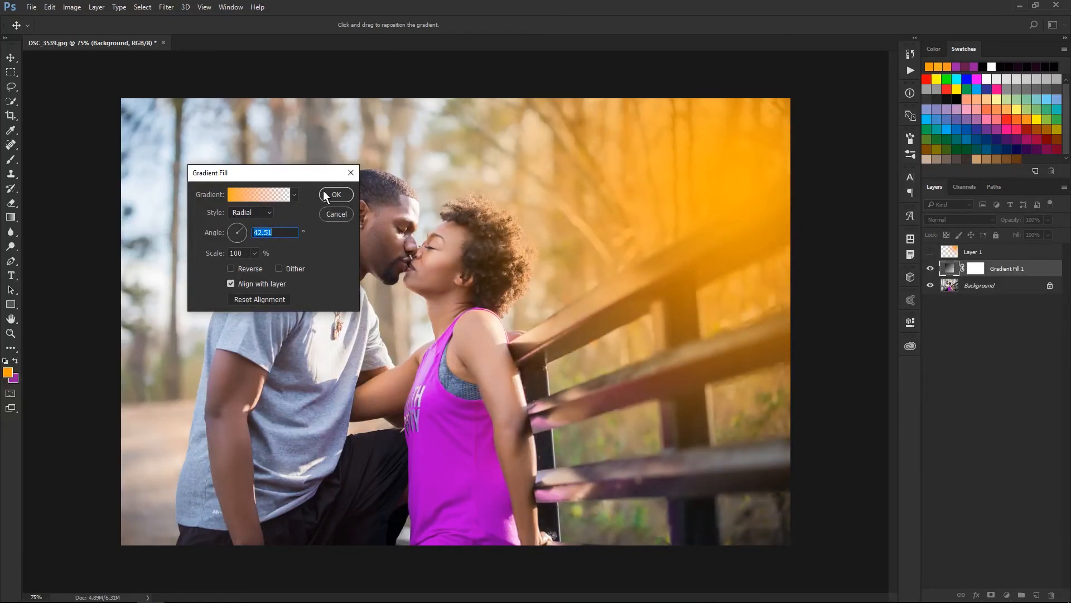
click(335, 194)
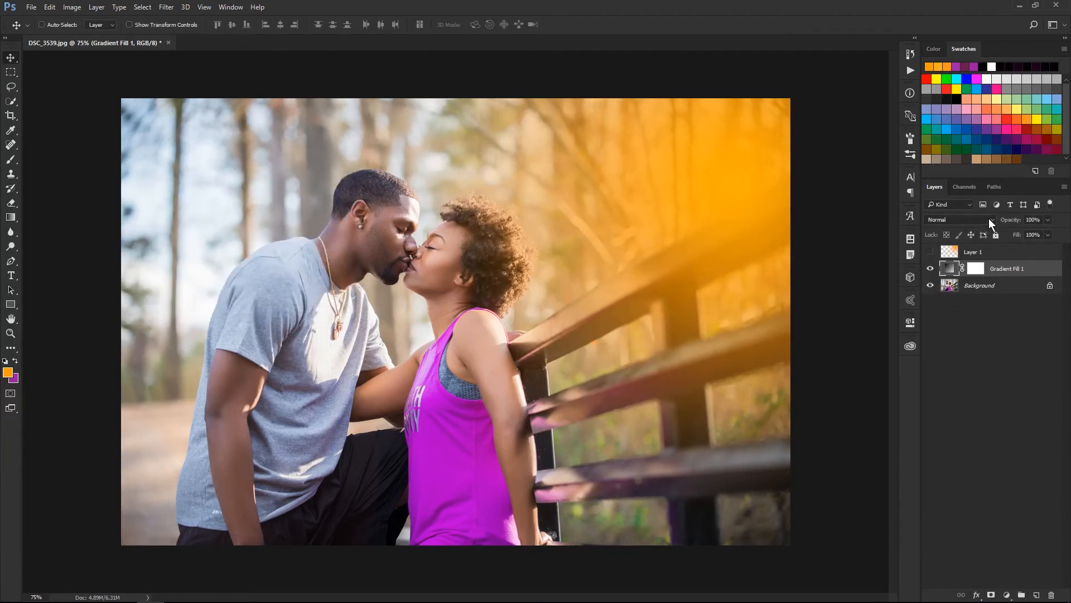
Step: Blend the gradient fill layer in Screen mode
click(960, 220)
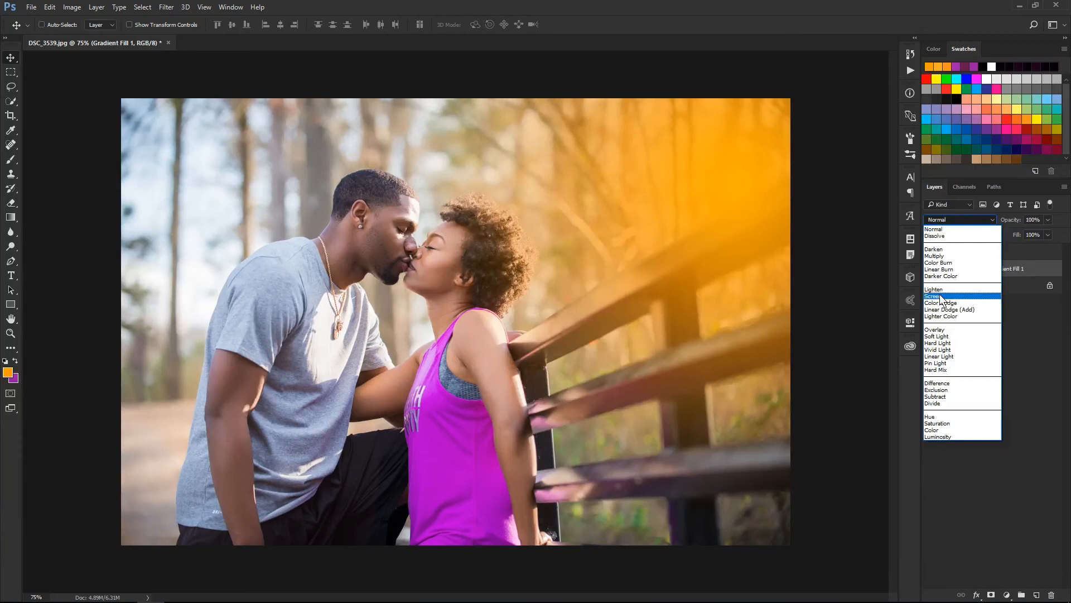
click(932, 295)
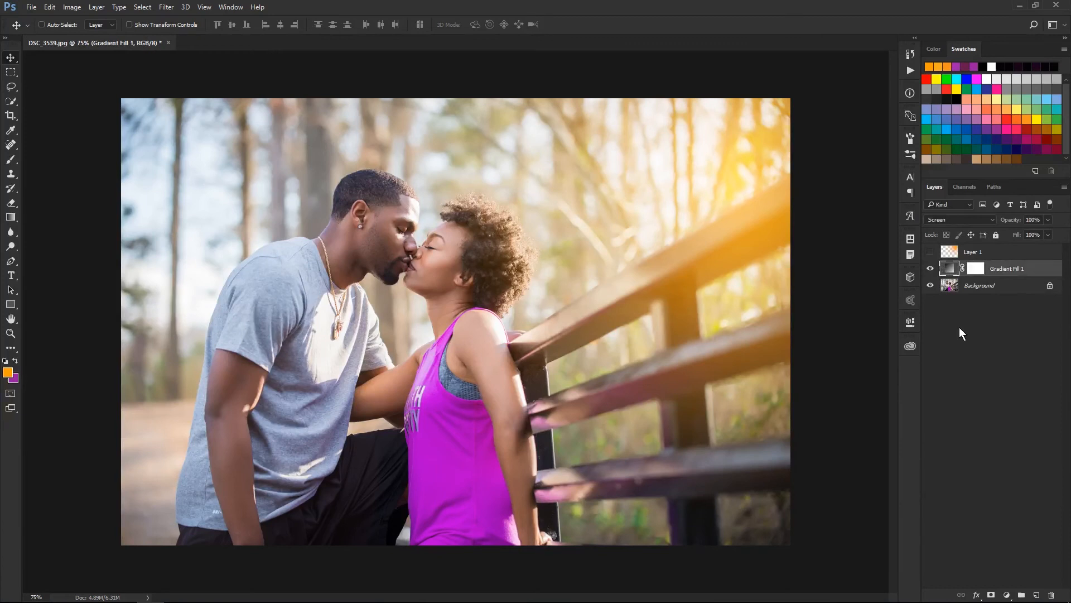
mouse_move(957, 331)
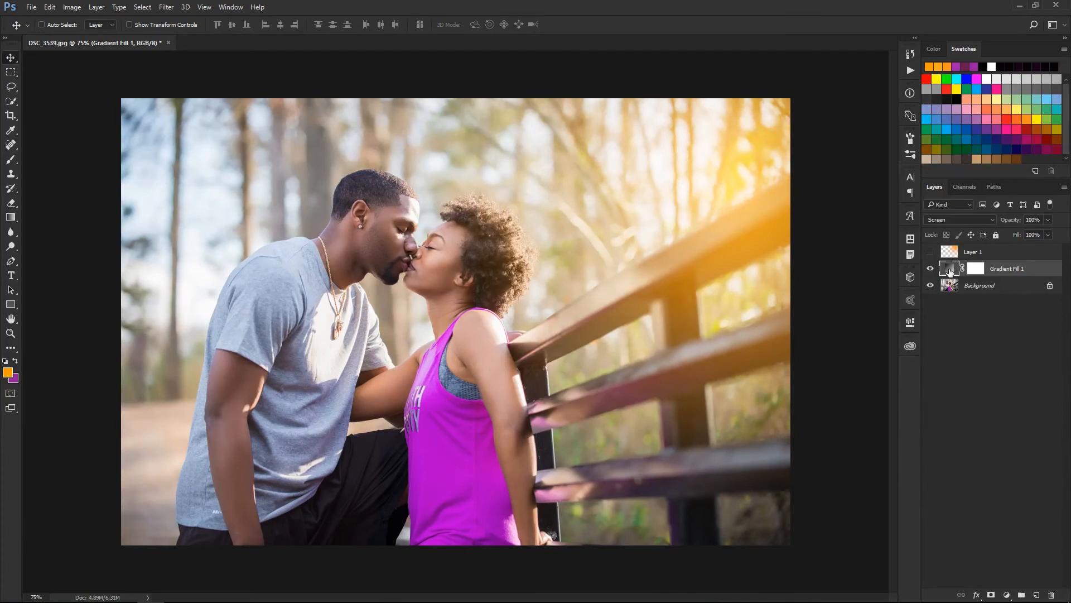
Step: Reopen Gradient Fill 1 and set its scale to 112%, then apply
double_click(949, 269)
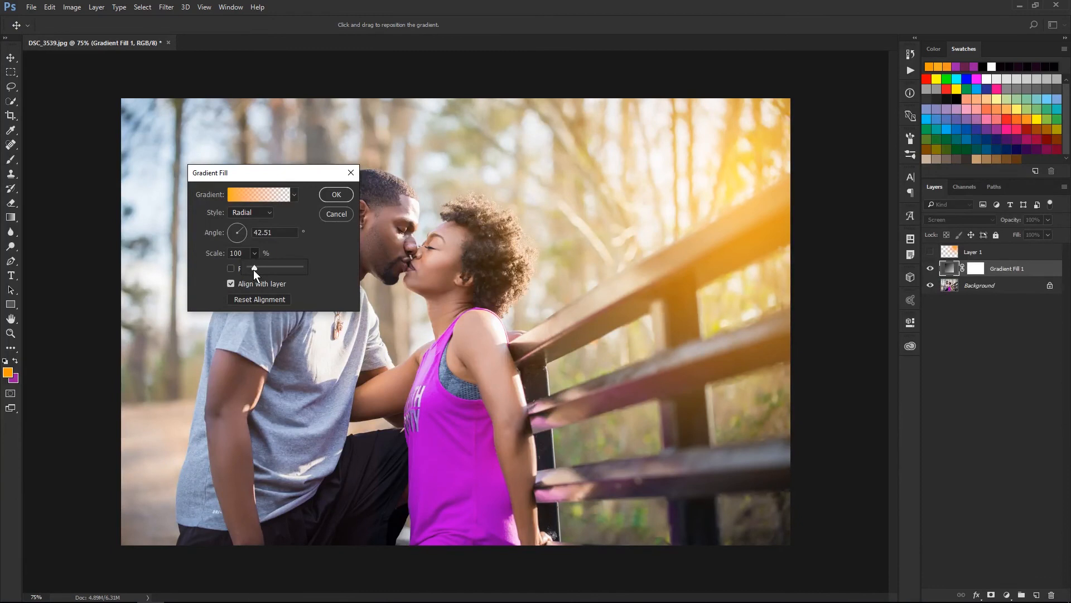
drag(253, 267, 267, 267)
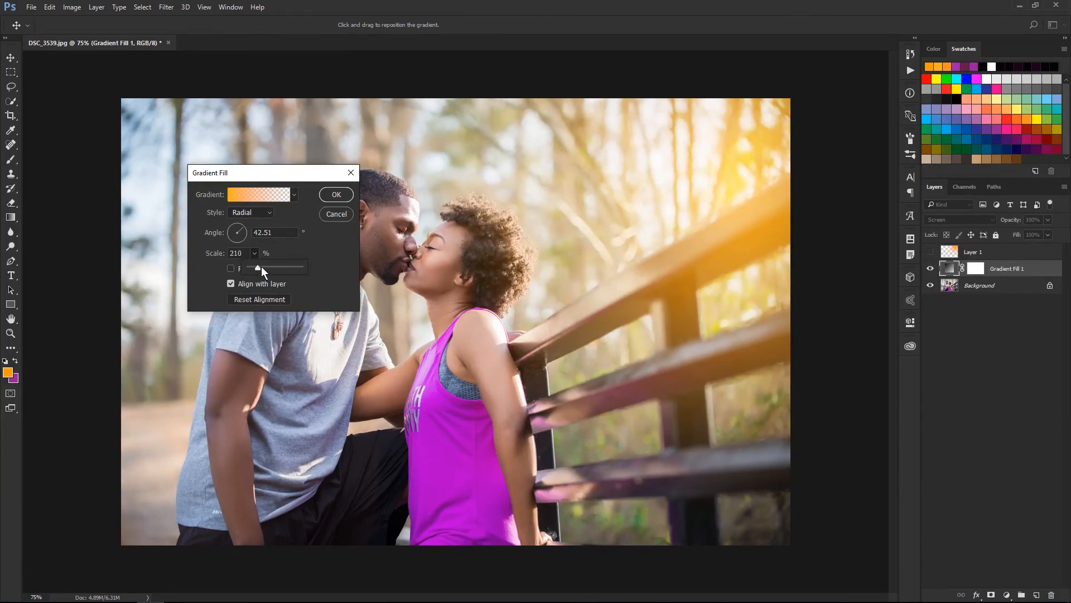
drag(258, 268, 246, 268)
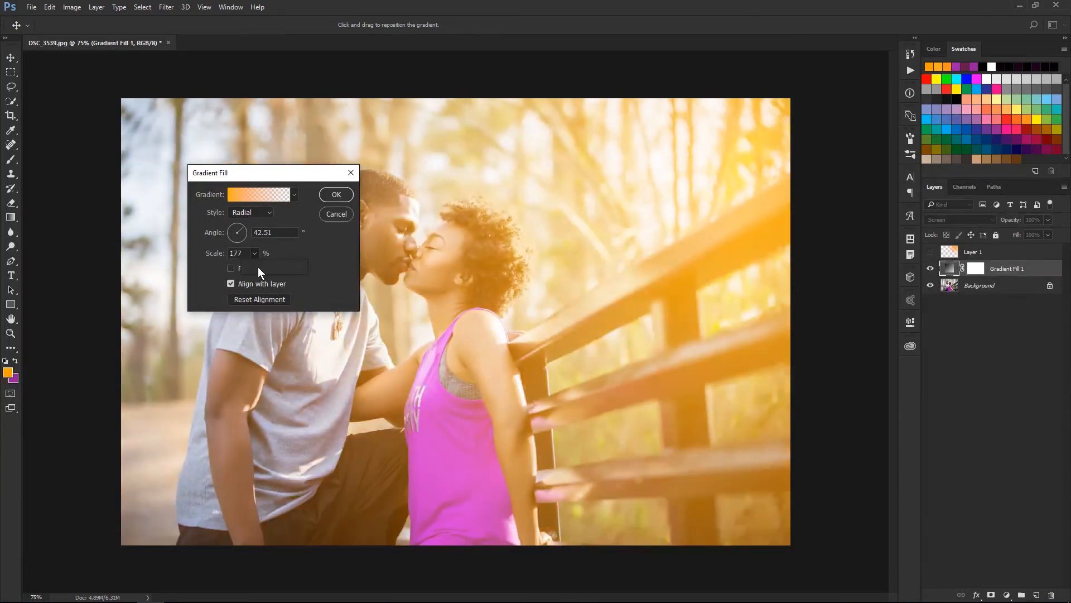
drag(280, 268, 256, 267)
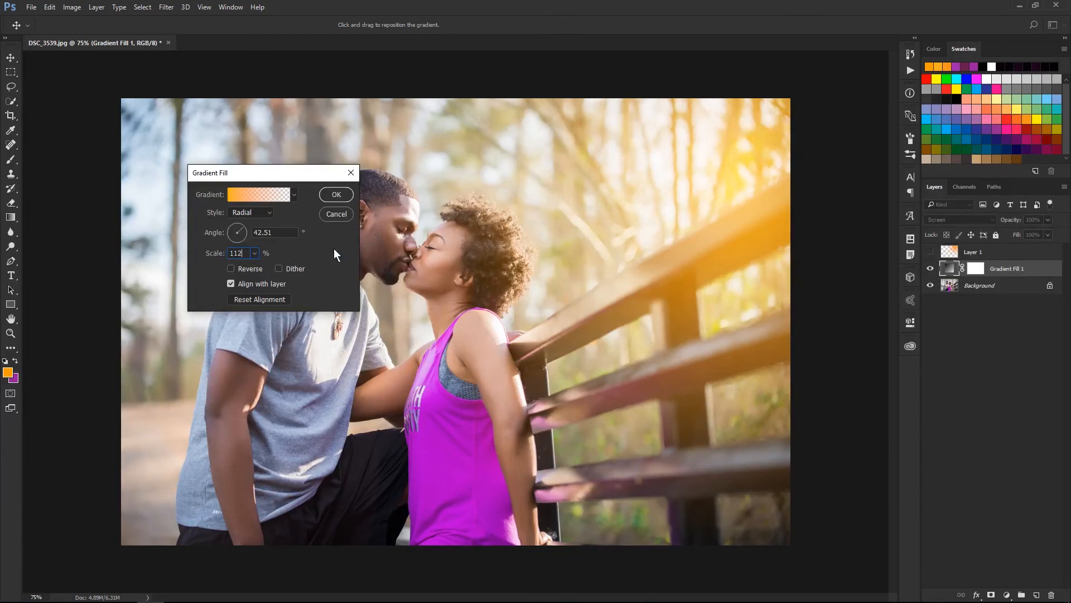
mouse_move(324, 258)
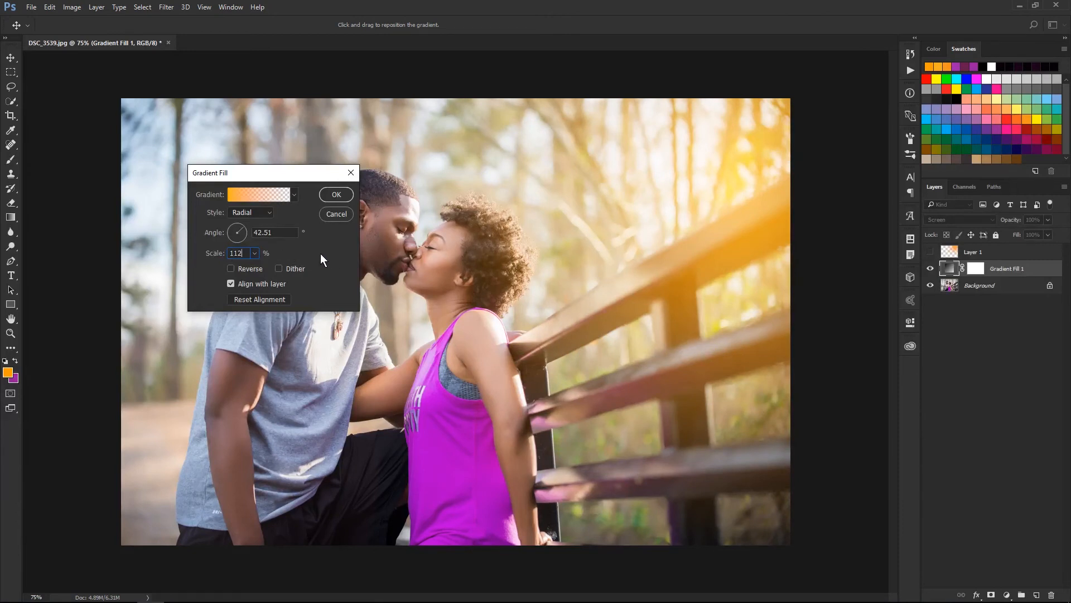
click(336, 194)
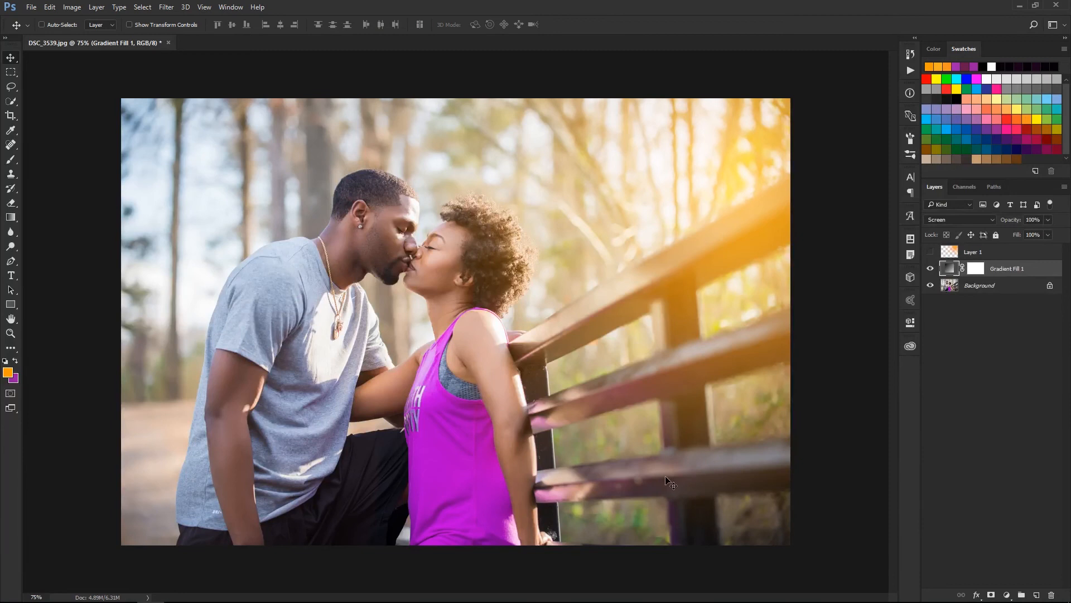
mouse_move(774, 527)
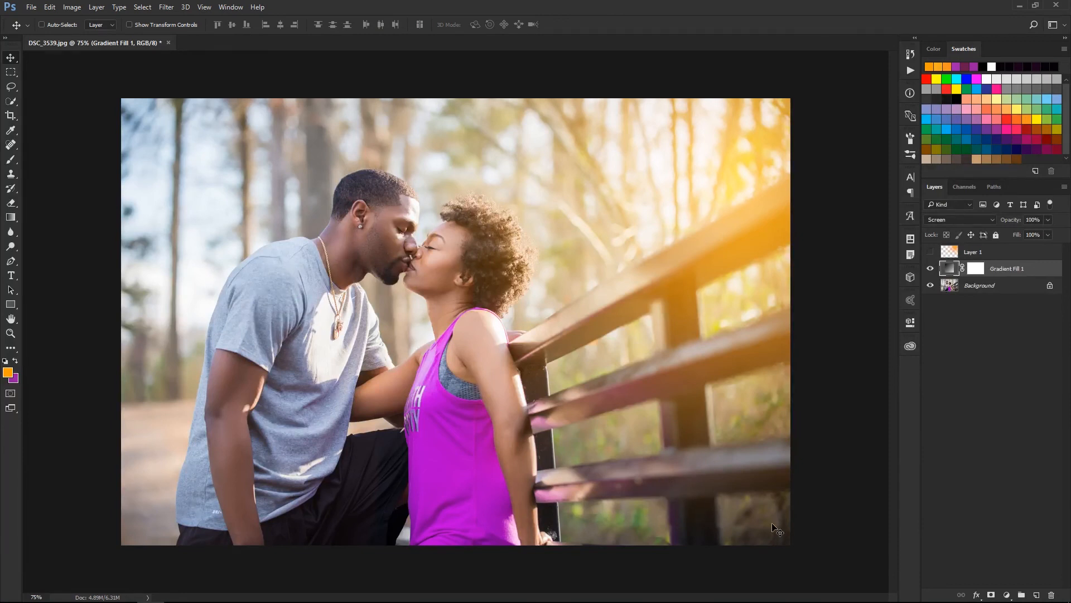
mouse_move(972, 354)
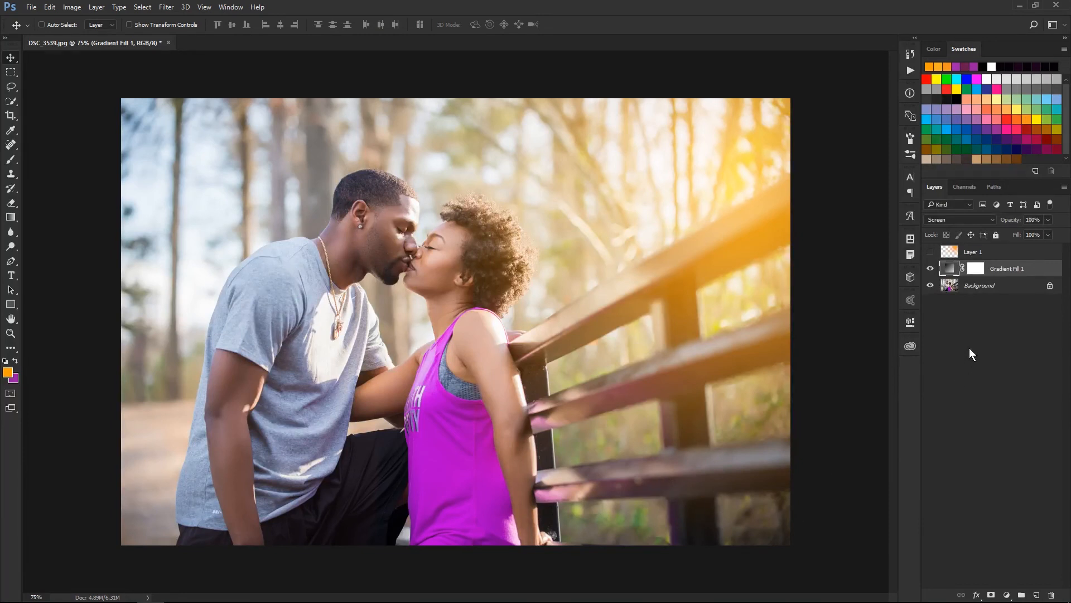
click(930, 268)
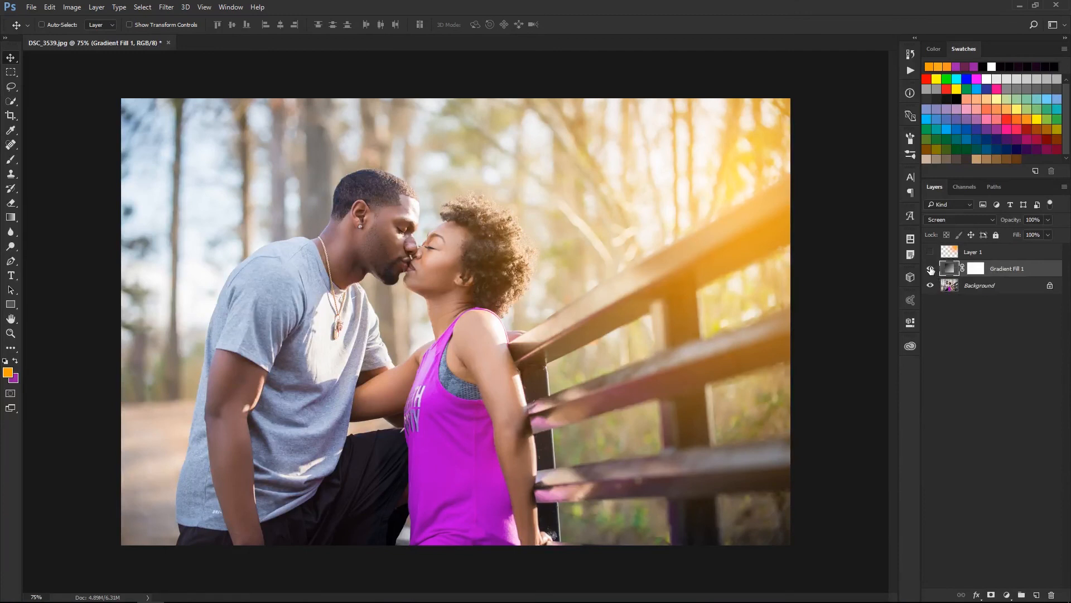
click(929, 268)
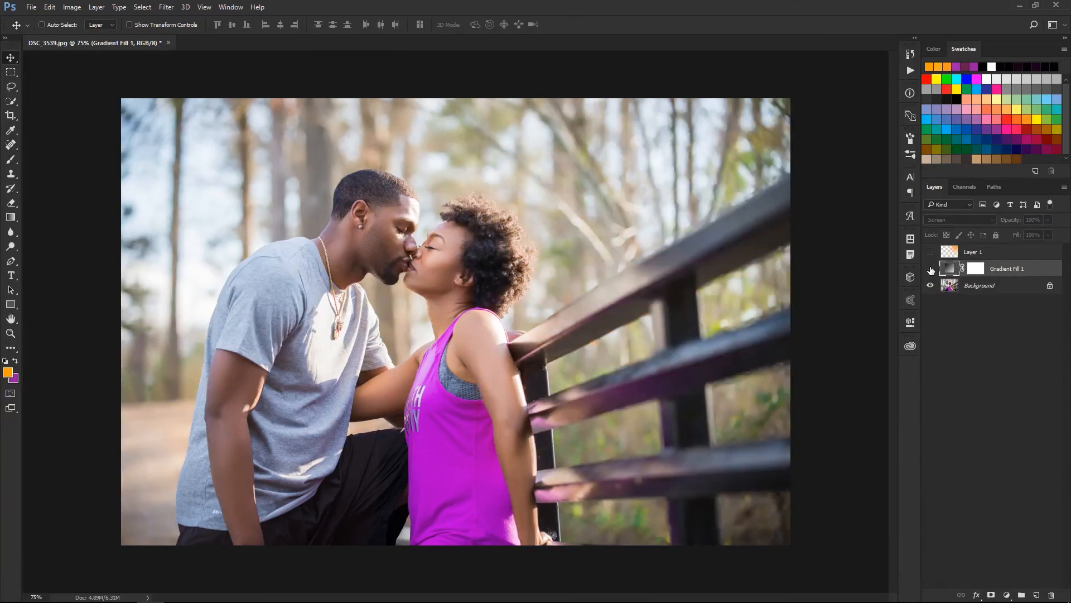
click(930, 268)
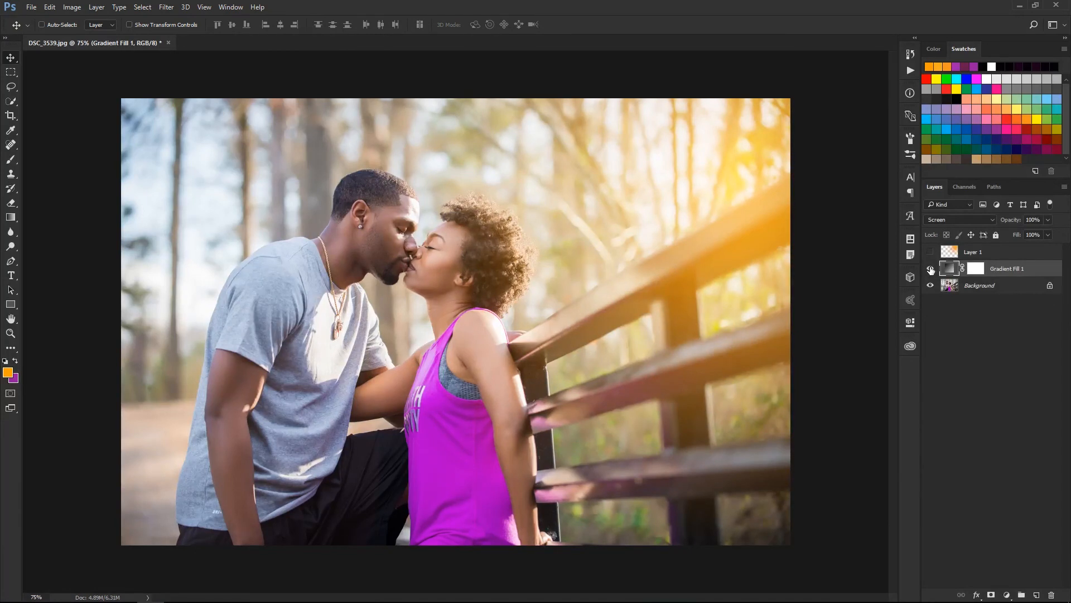
click(930, 268)
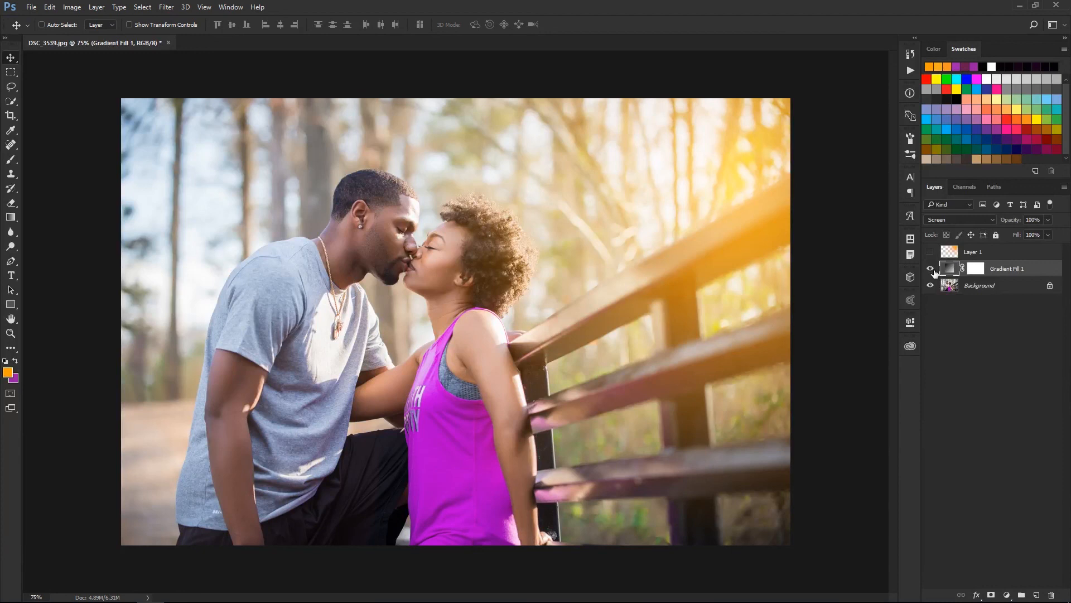
click(930, 269)
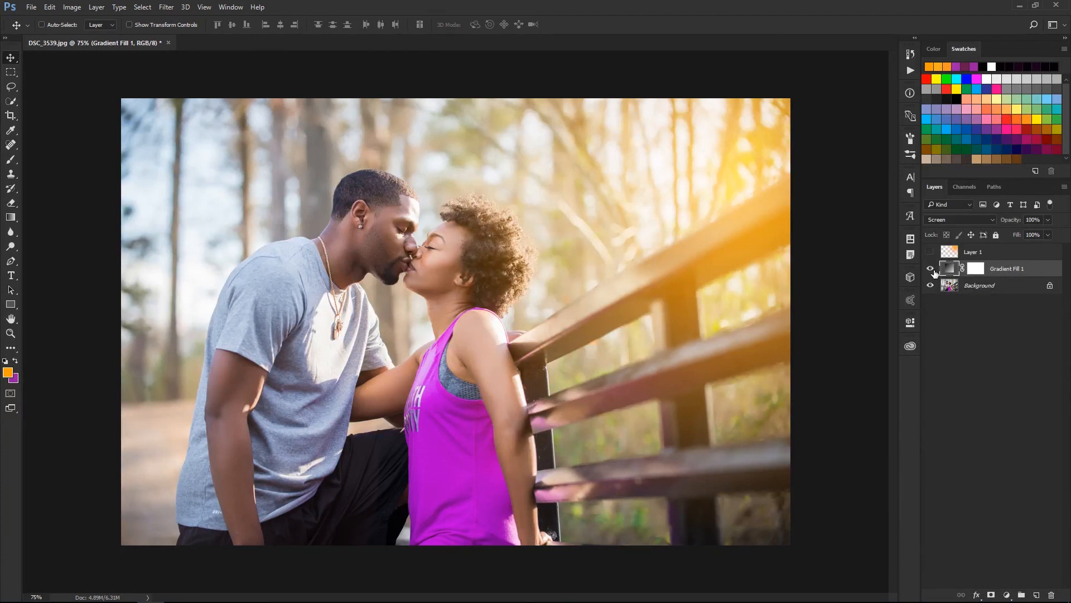
click(930, 268)
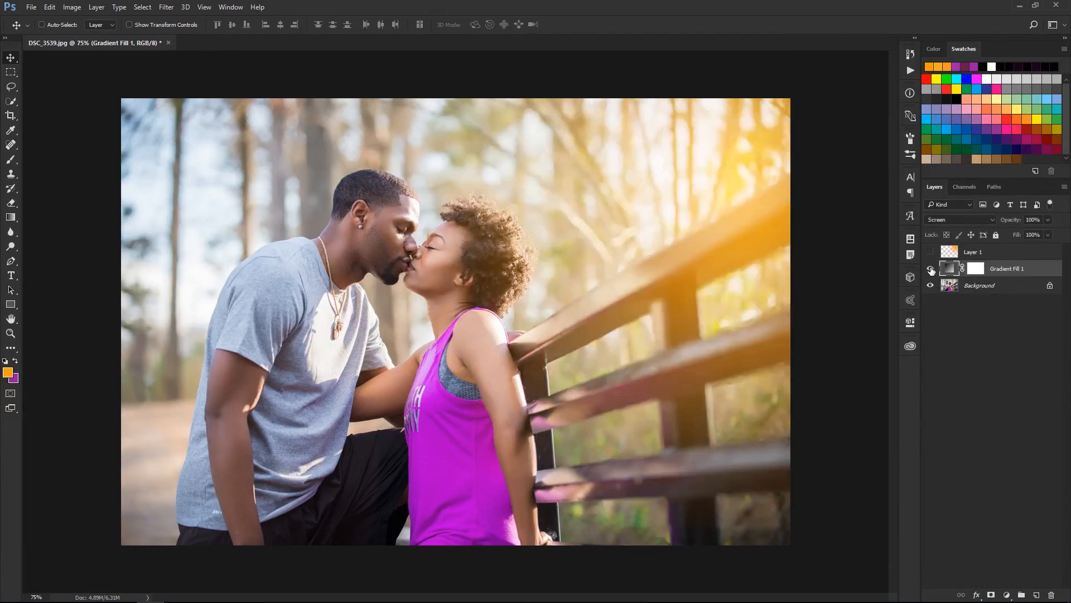
click(930, 268)
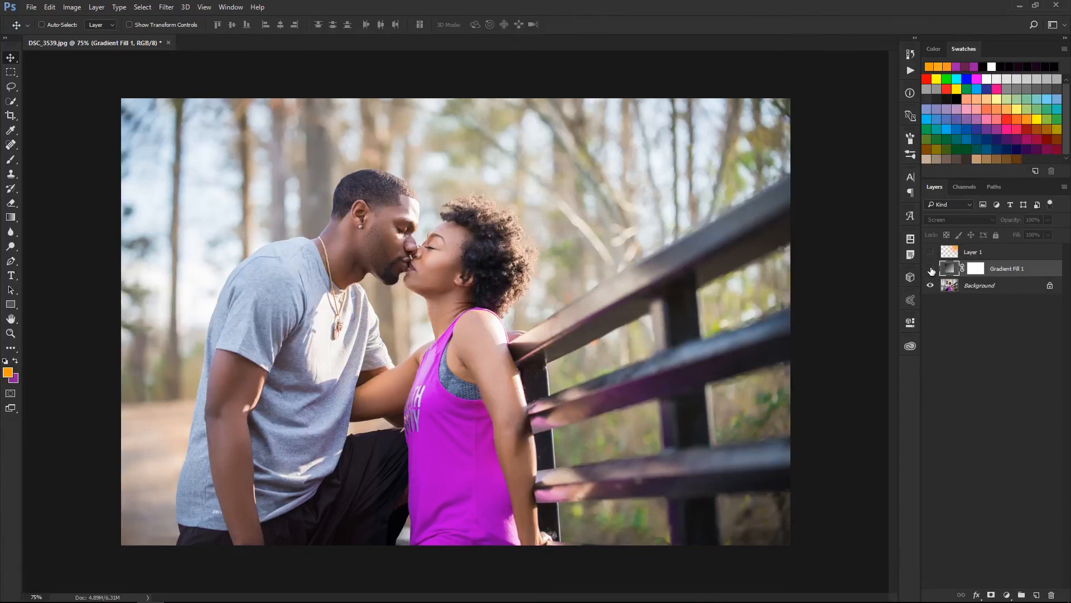
click(930, 268)
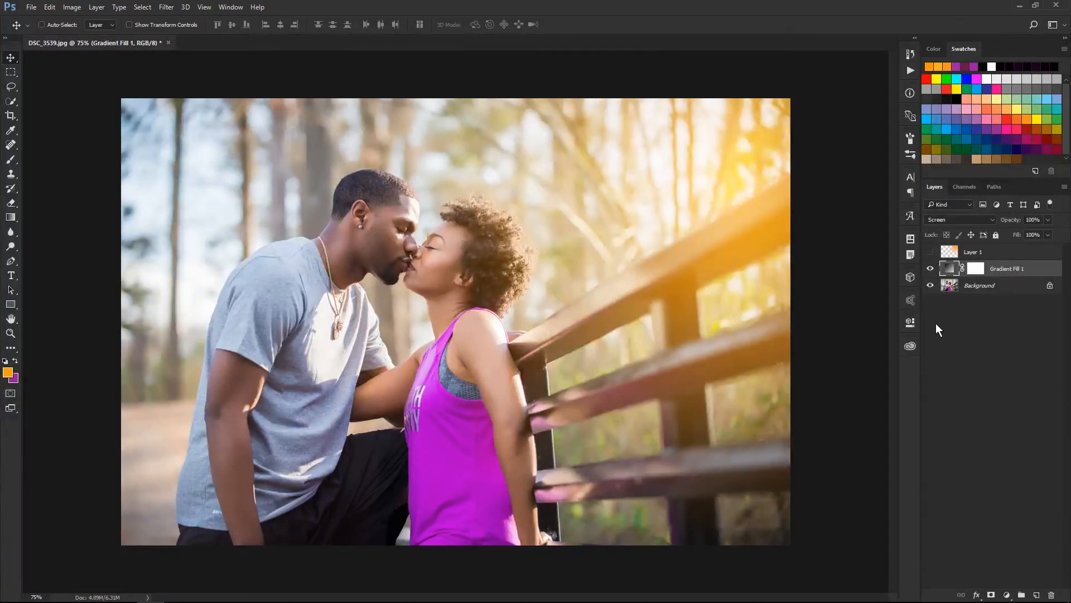